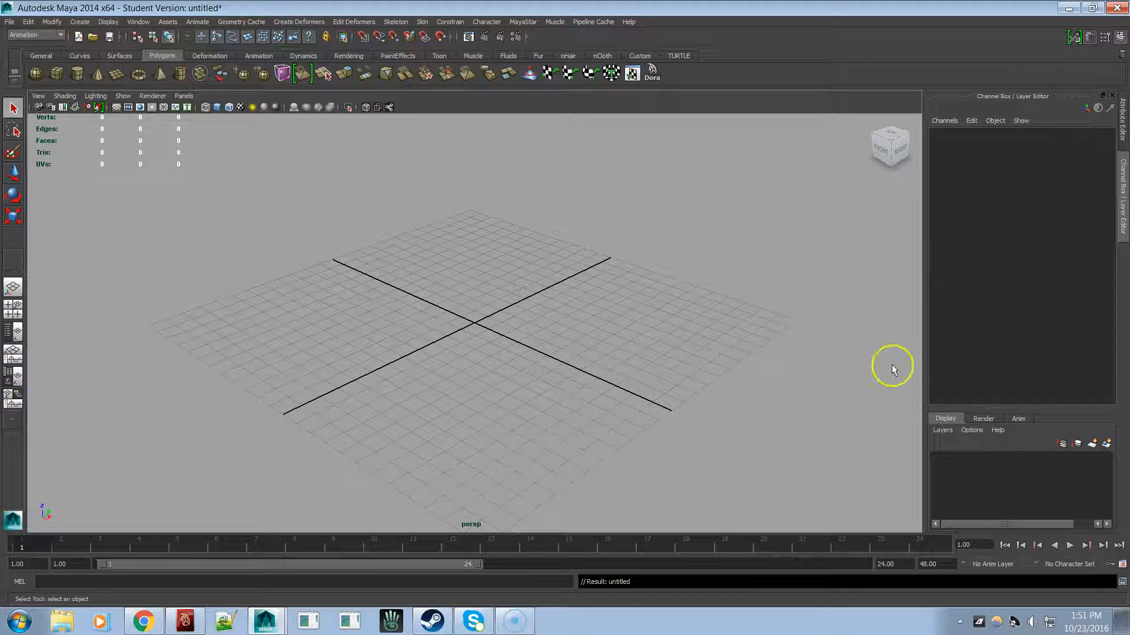
Bring up the MayaStar tools window from the Maya menu bar
click(523, 22)
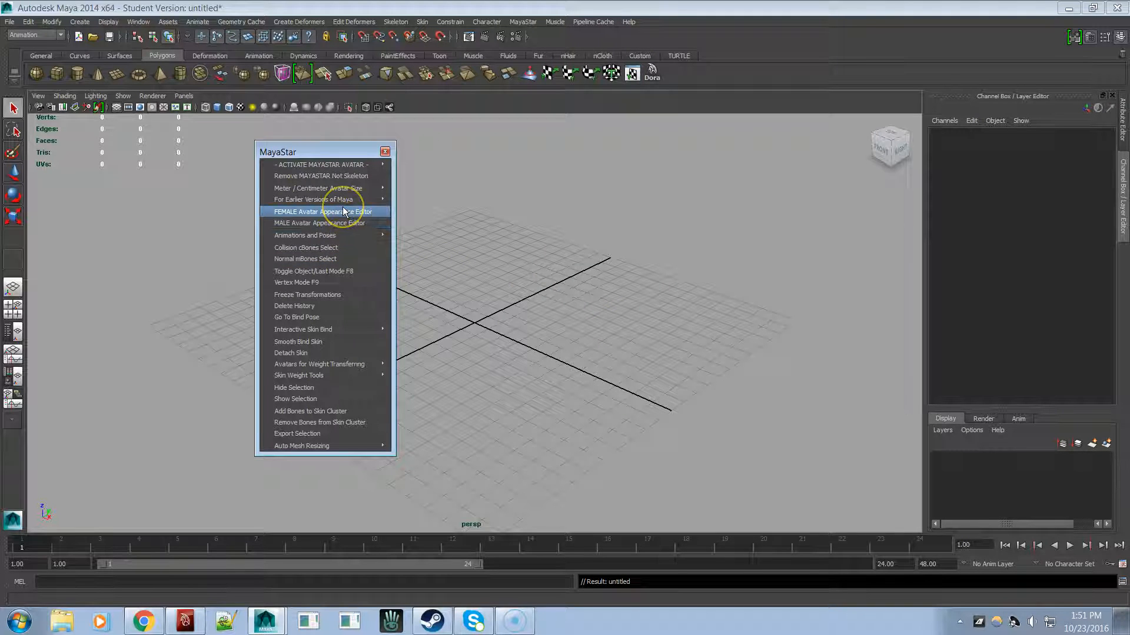
mouse_move(327, 164)
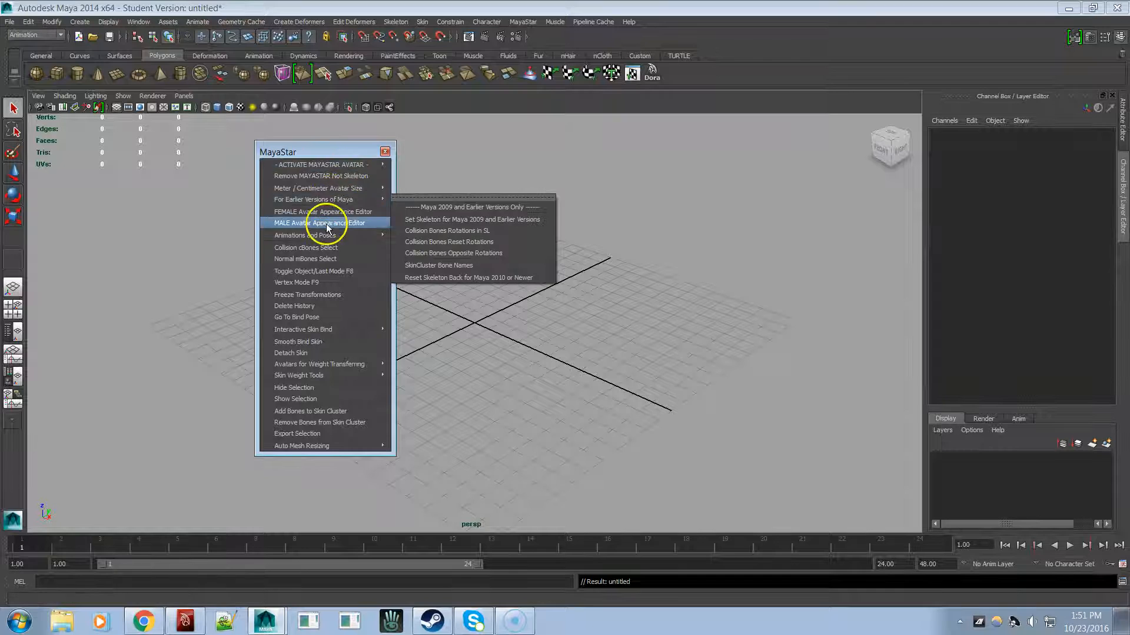
mouse_move(305, 247)
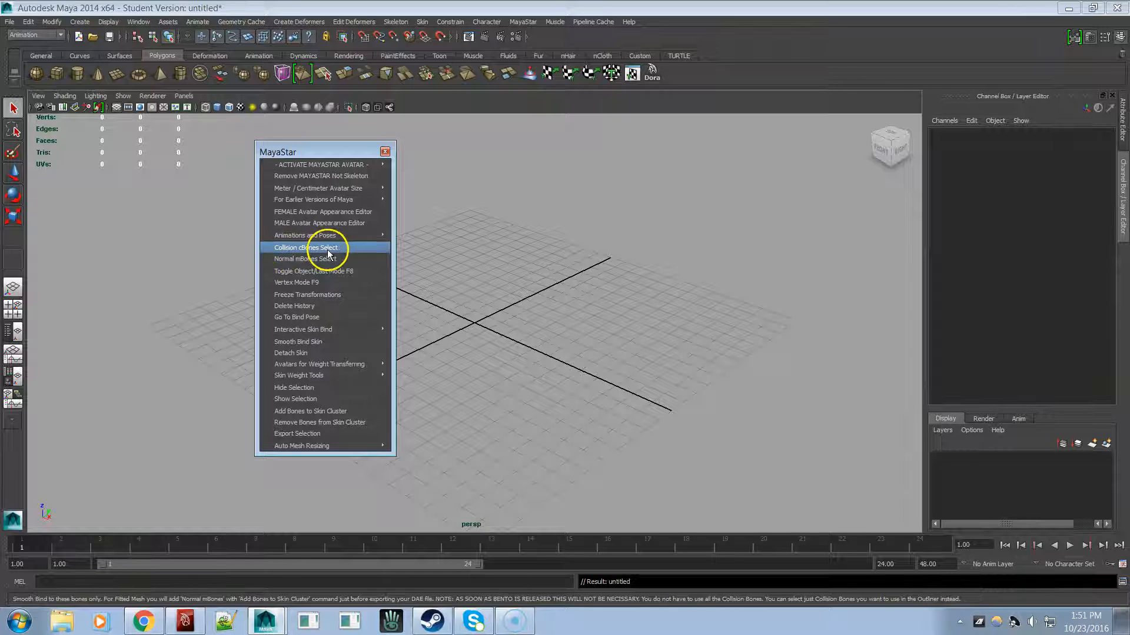
mouse_move(308, 253)
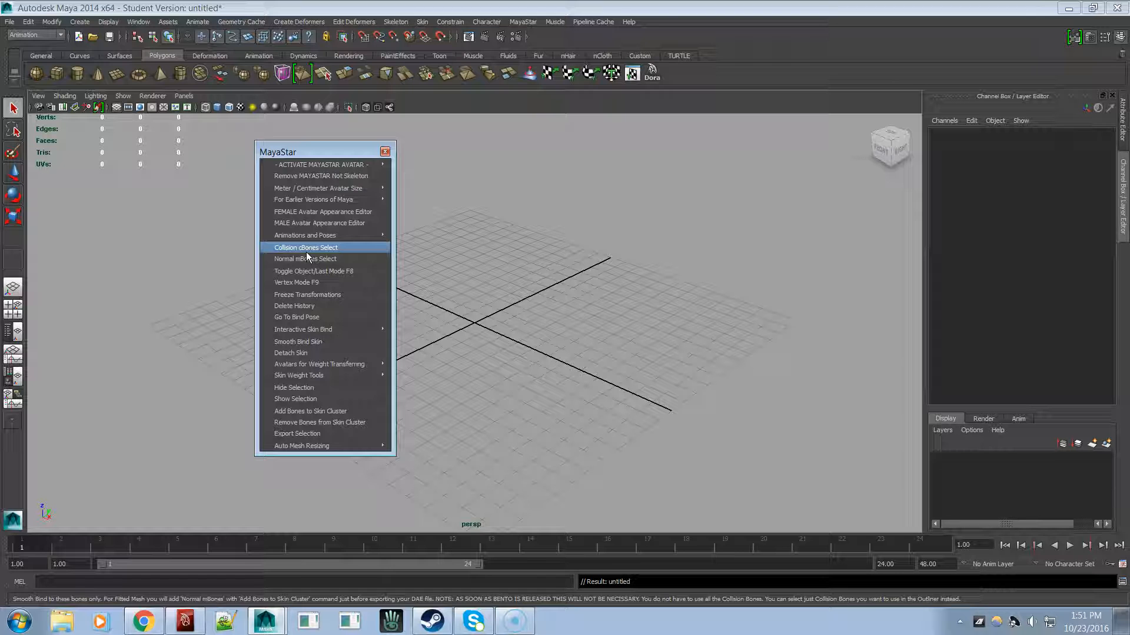
mouse_move(304, 259)
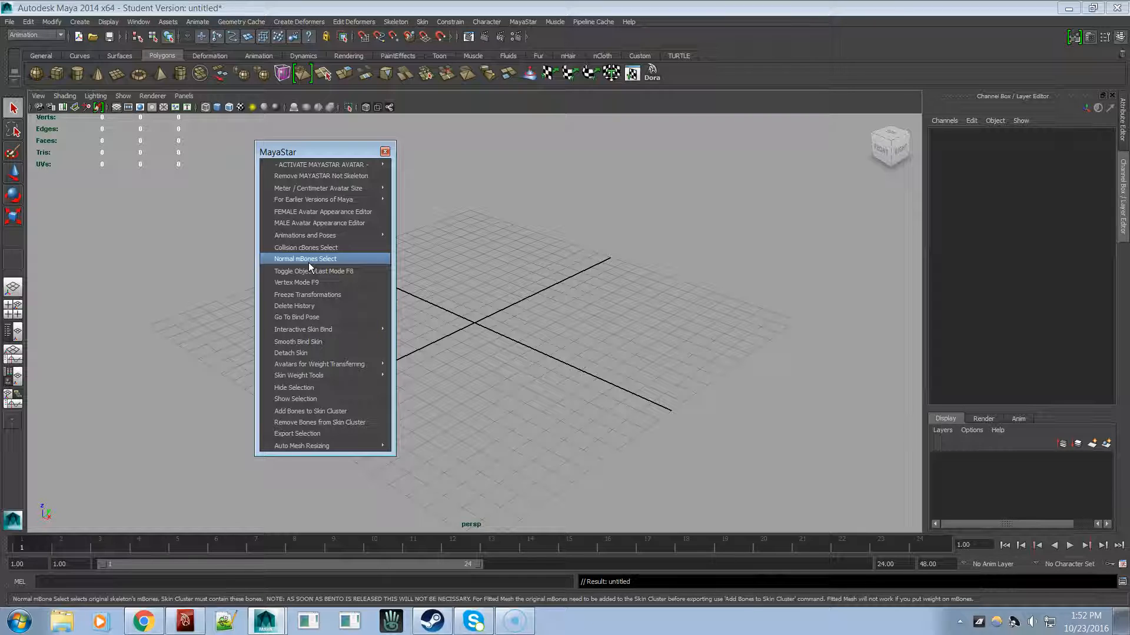
mouse_move(290, 266)
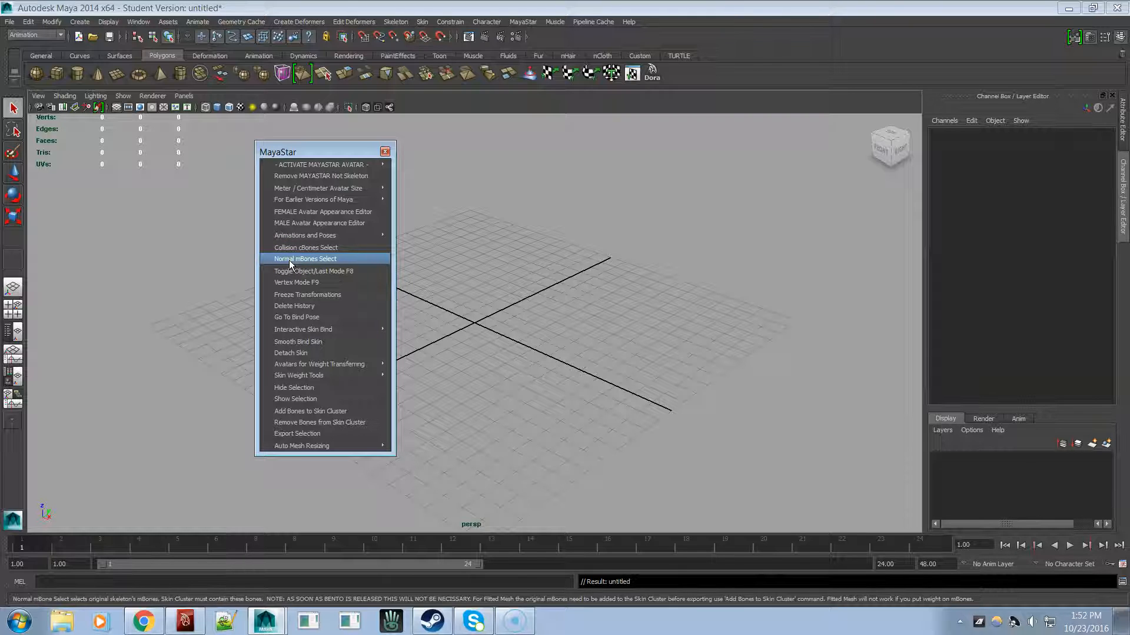
mouse_move(304, 235)
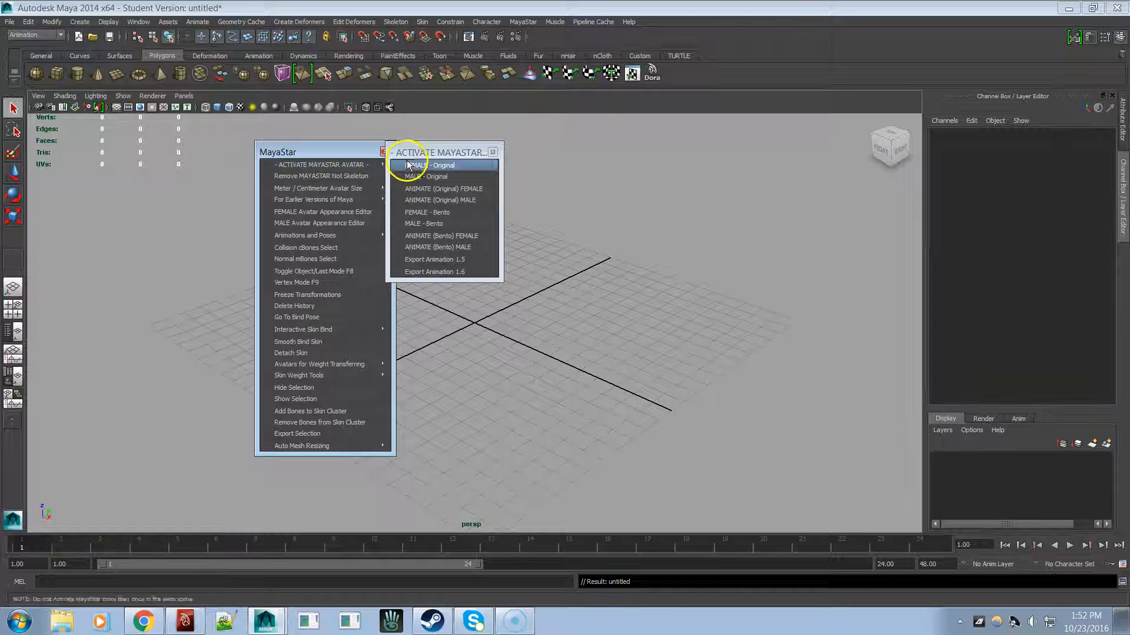
Tear off the Activate MayaStar Avatar list as a floating panel and try ANIMATE (Original) FEMALE
drag(445, 152, 670, 175)
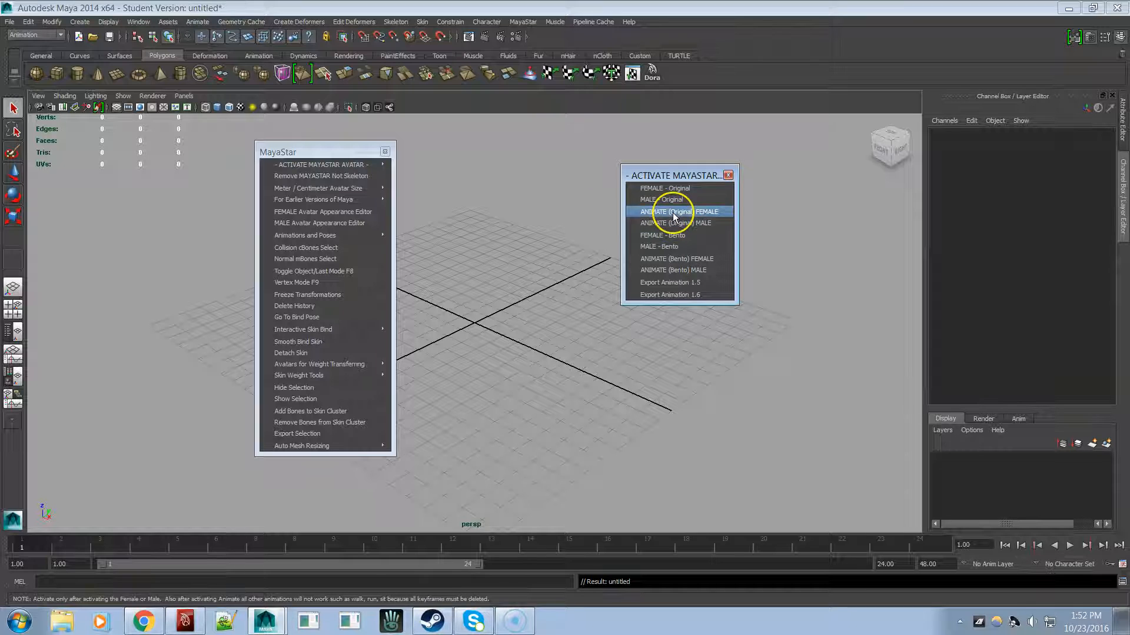
click(677, 211)
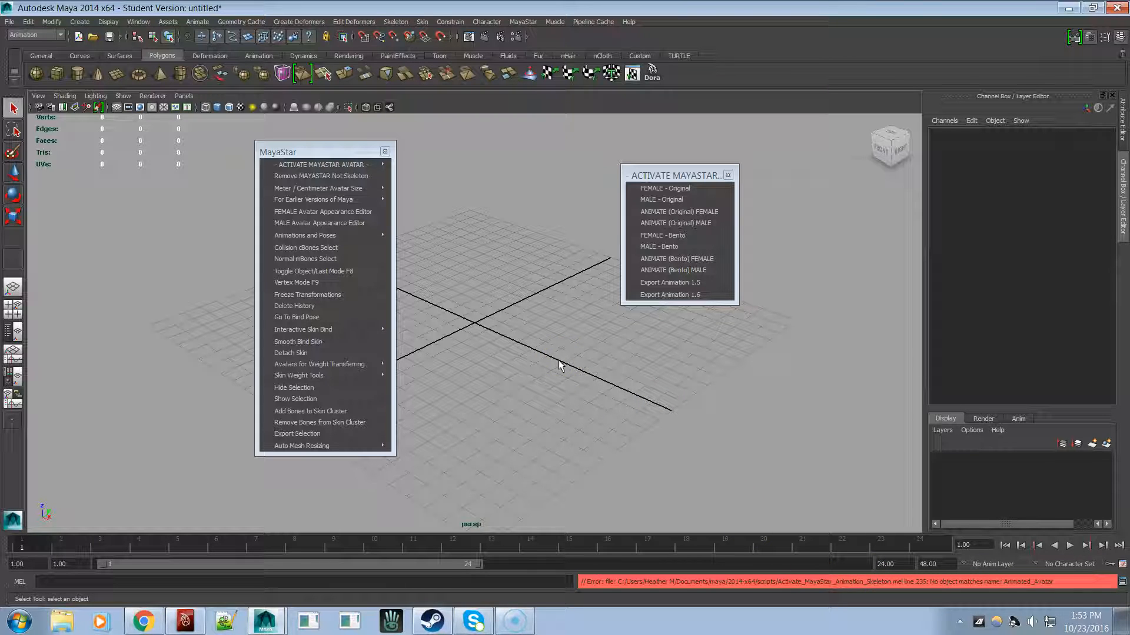
mouse_move(549, 344)
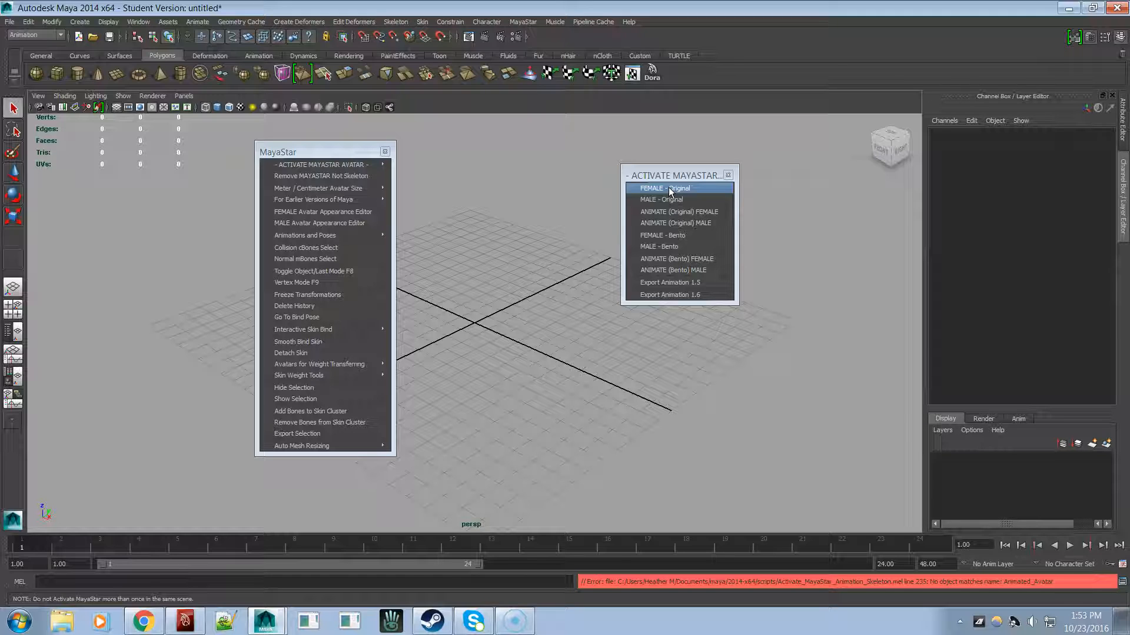
mouse_move(669, 199)
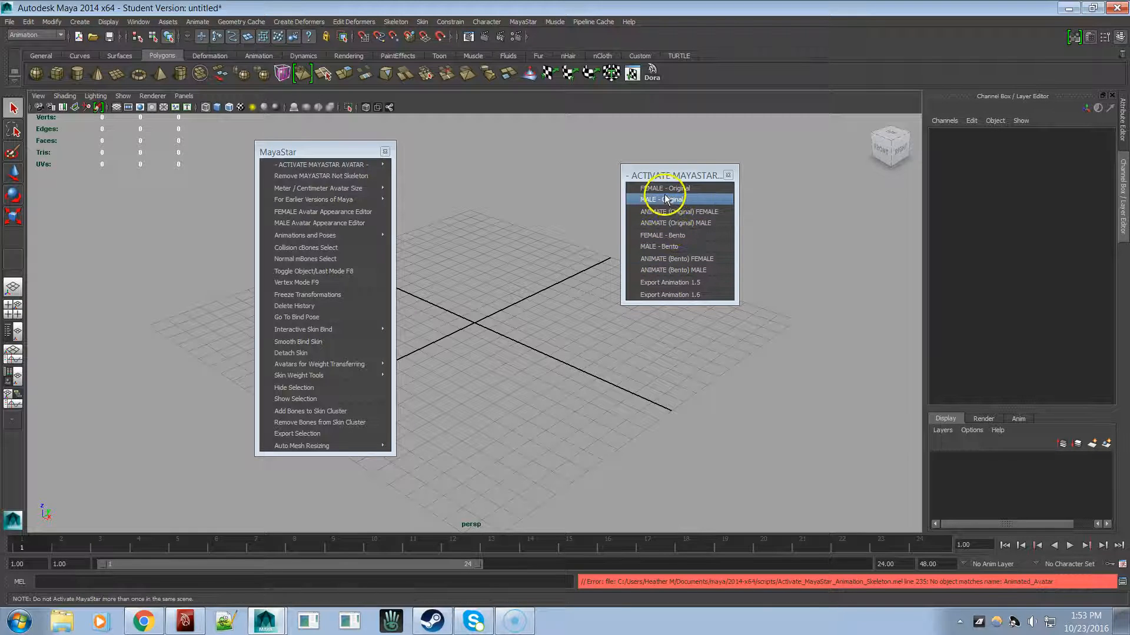
mouse_move(667, 188)
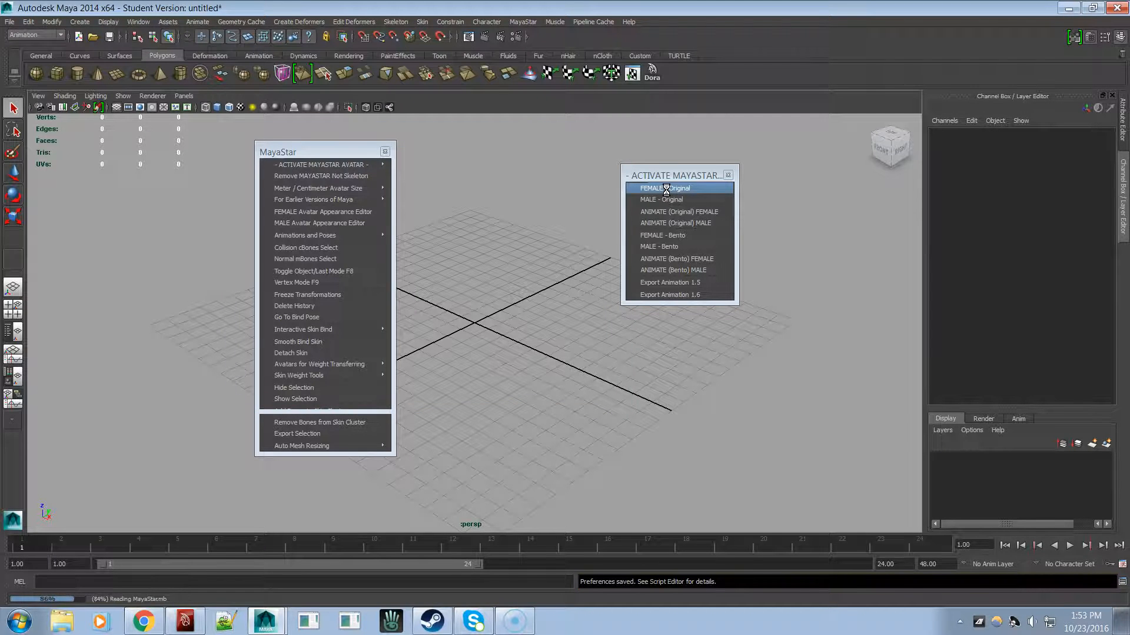
Load the FEMALE - Original avatar into the scene
click(665, 188)
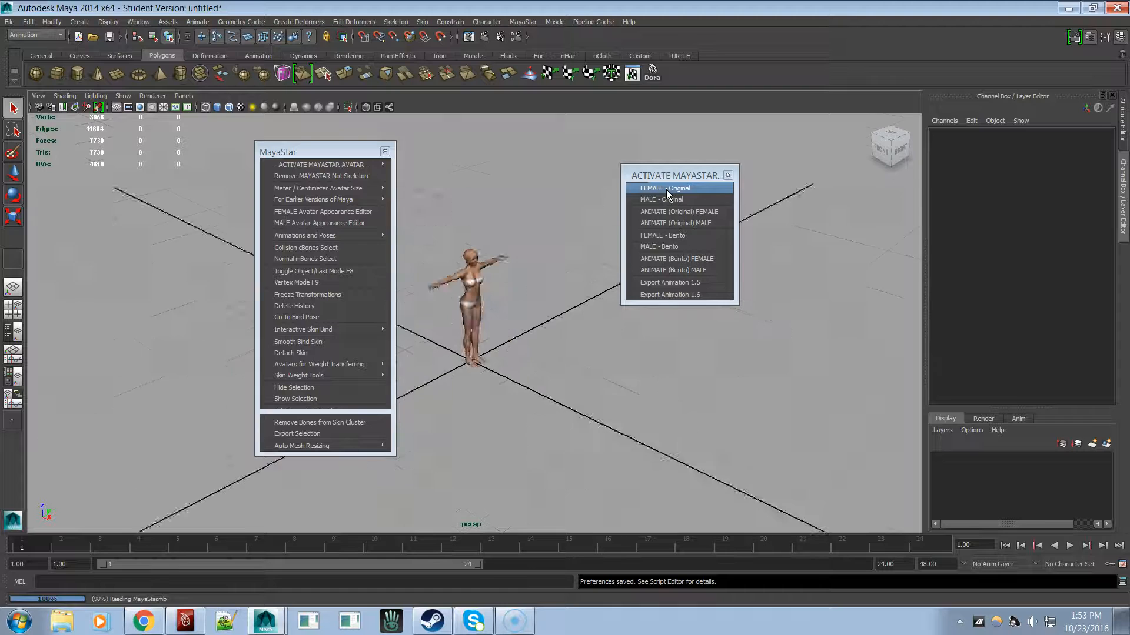
click(663, 188)
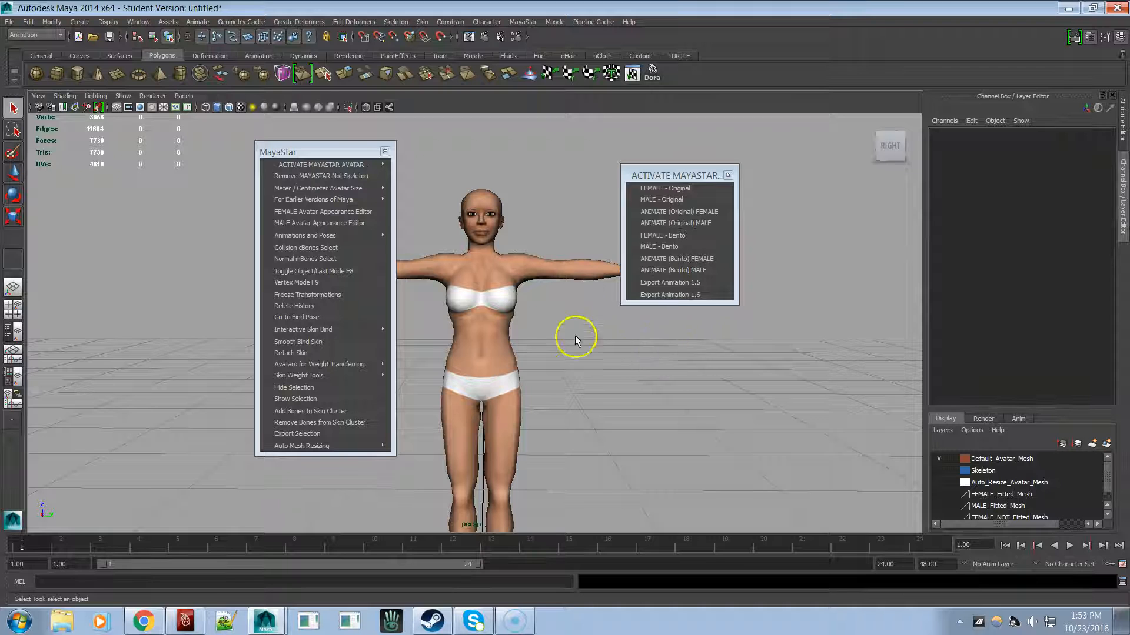
mouse_move(590, 254)
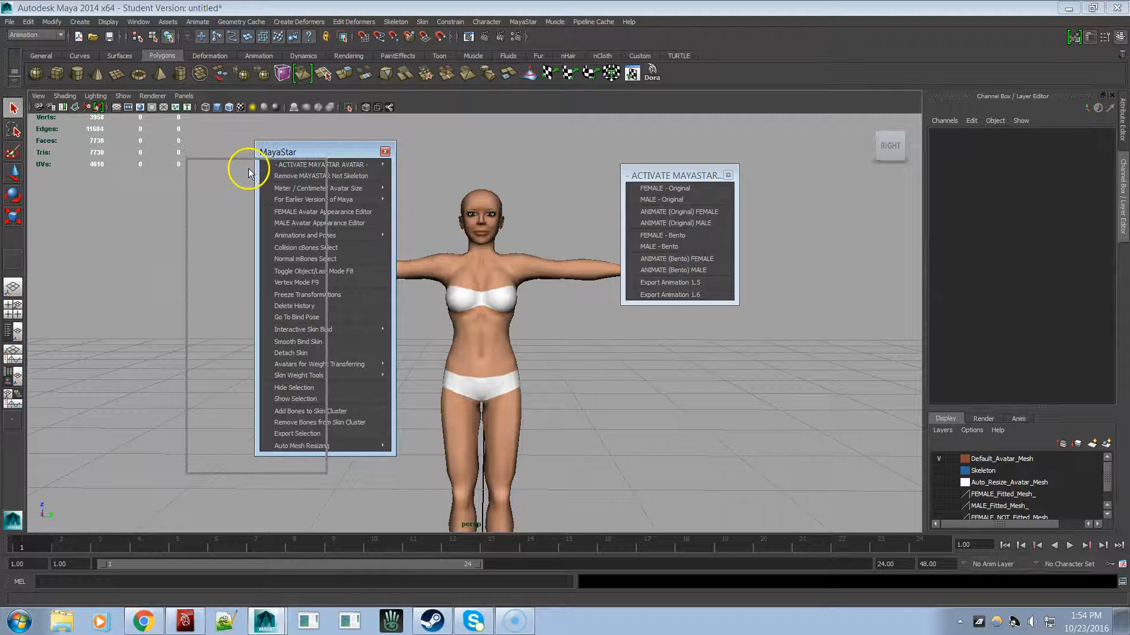
mouse_move(157, 166)
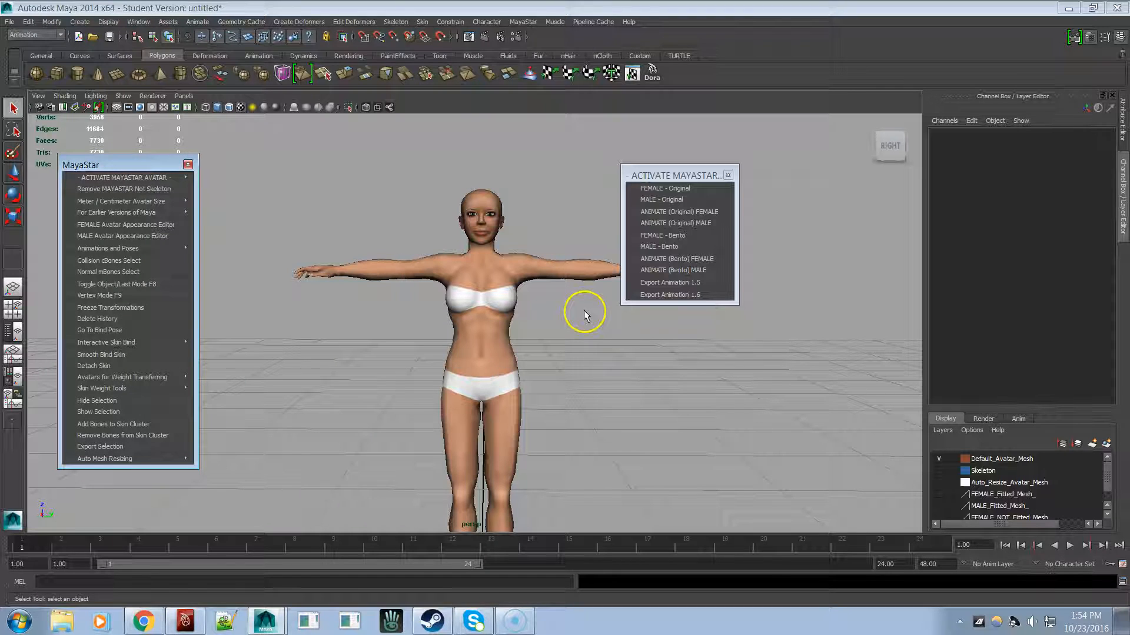
mouse_move(670, 294)
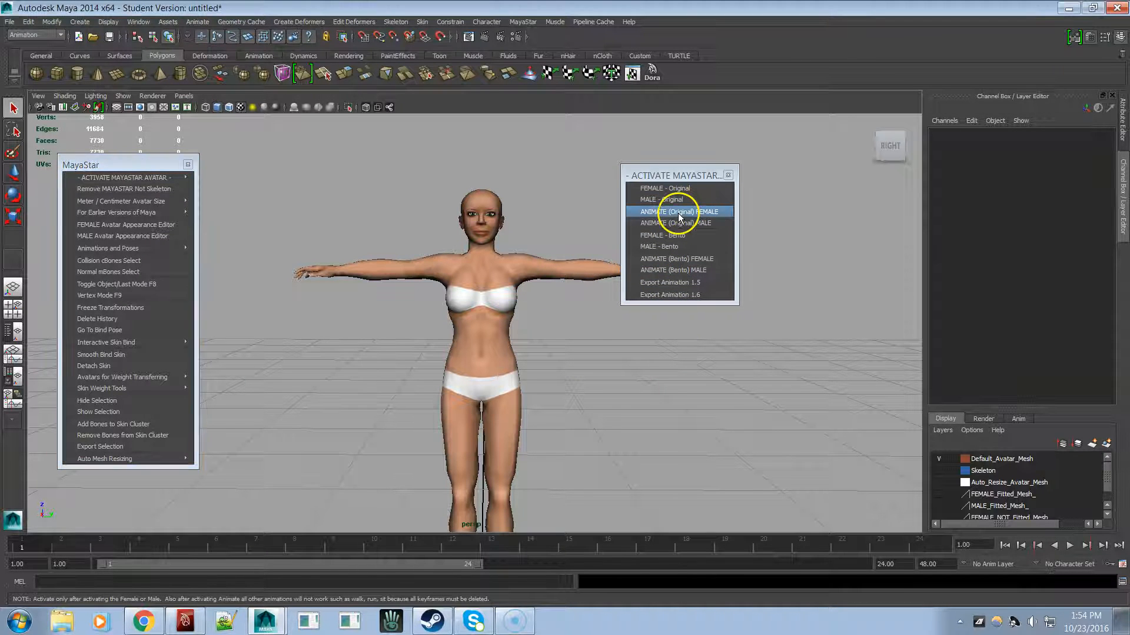
Activate the original female animation rig and raise her LeftHandEff control into a new pose
click(678, 212)
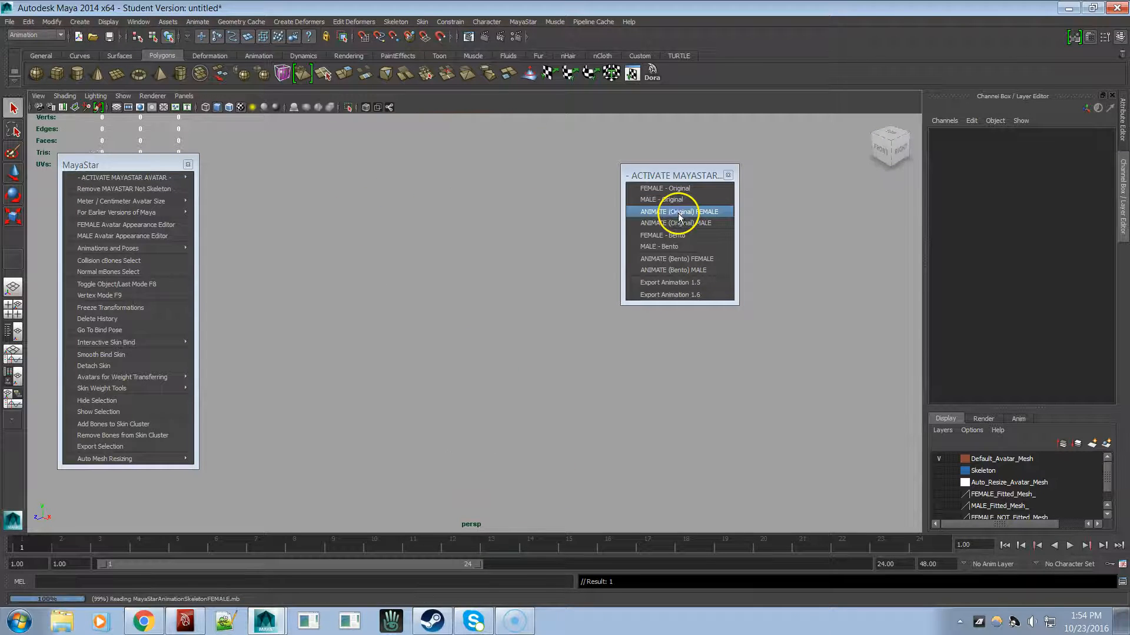
click(678, 211)
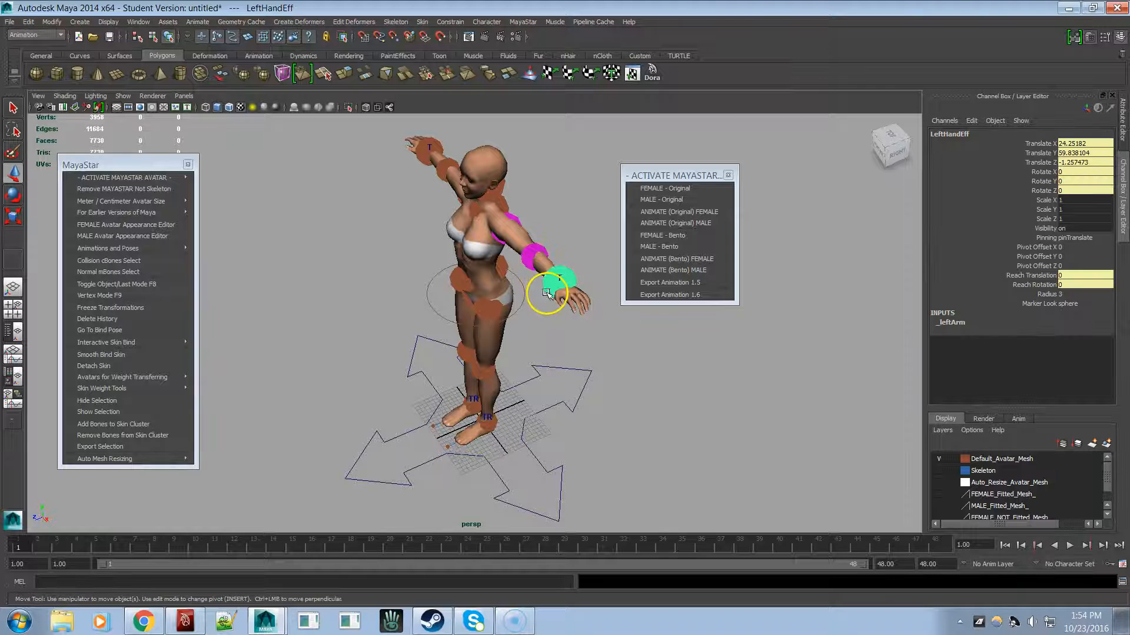
drag(548, 292, 500, 273)
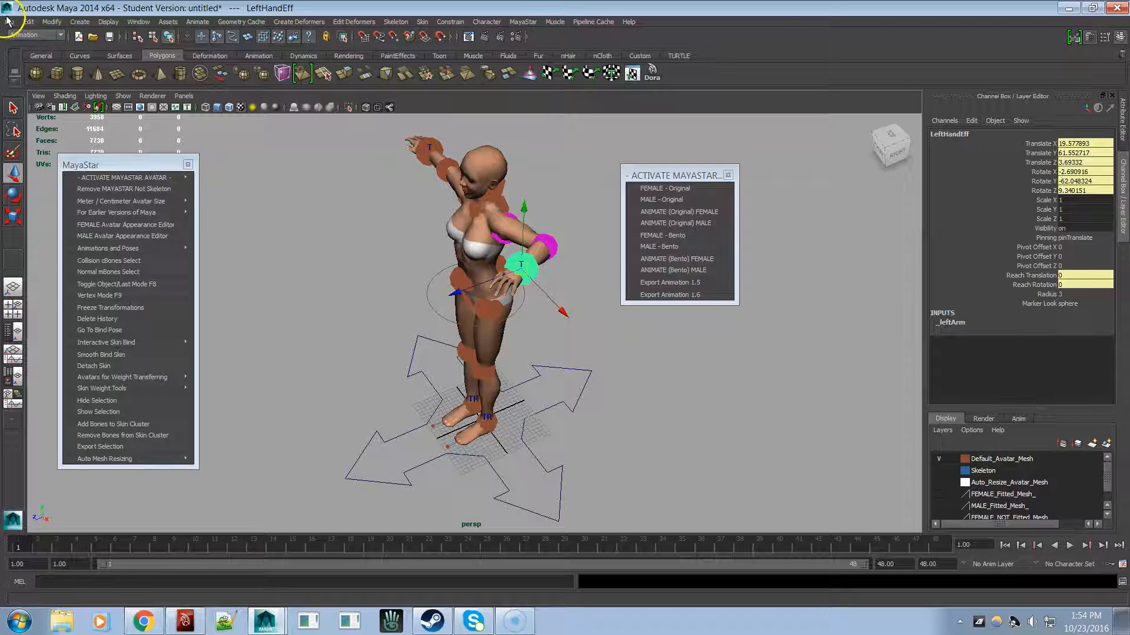
Start a new empty scene and load the MALE - Original avatar into it
click(10, 21)
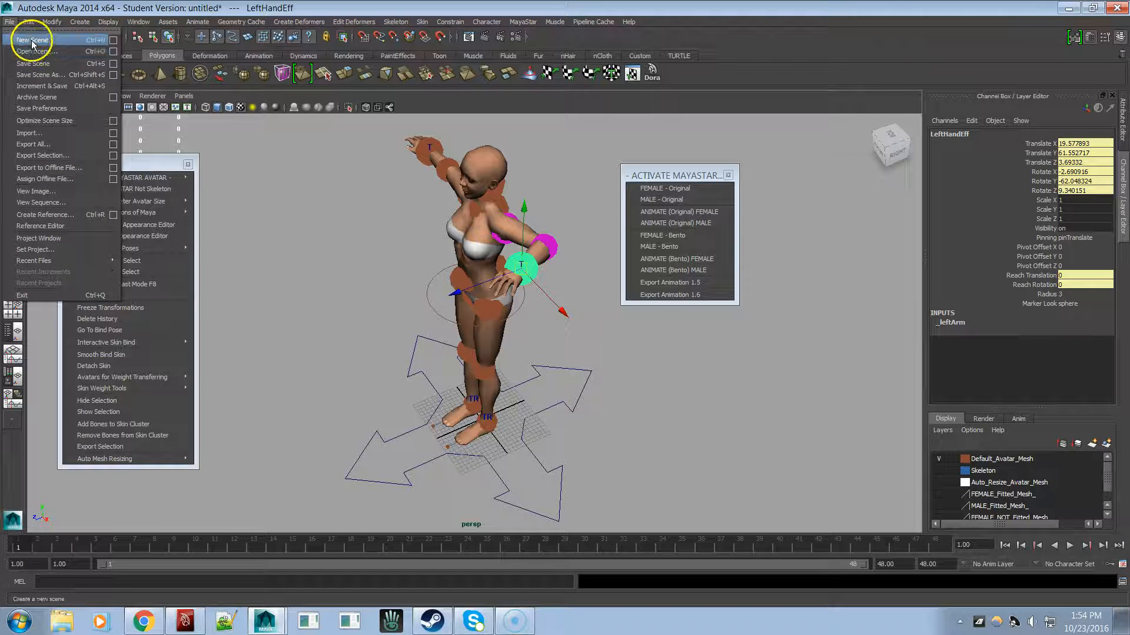
click(32, 40)
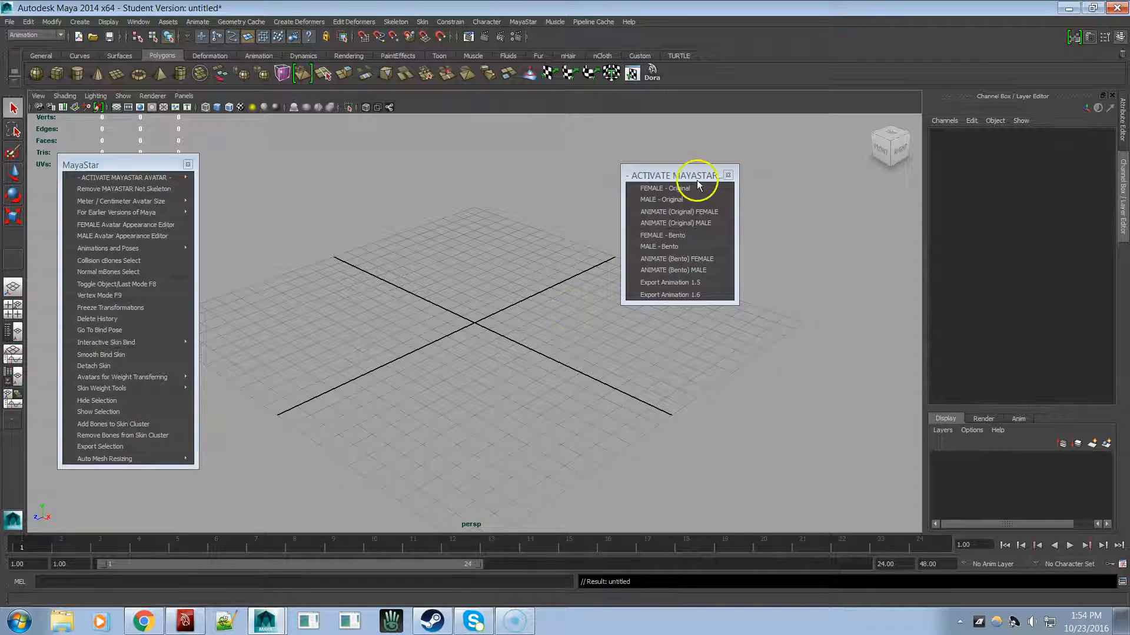
click(661, 200)
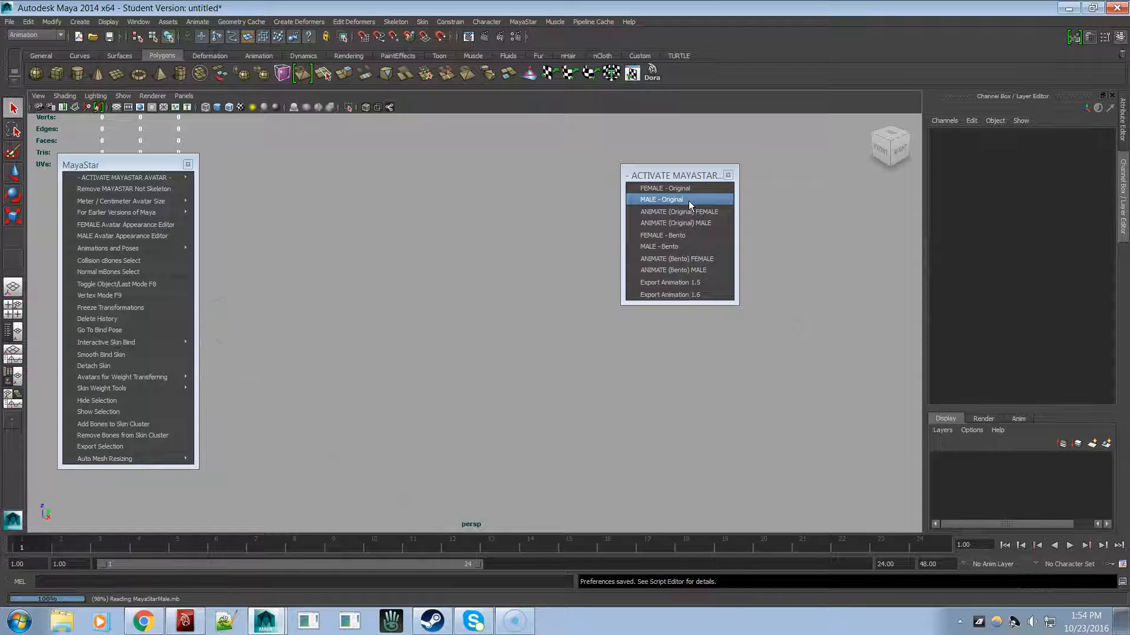
click(661, 200)
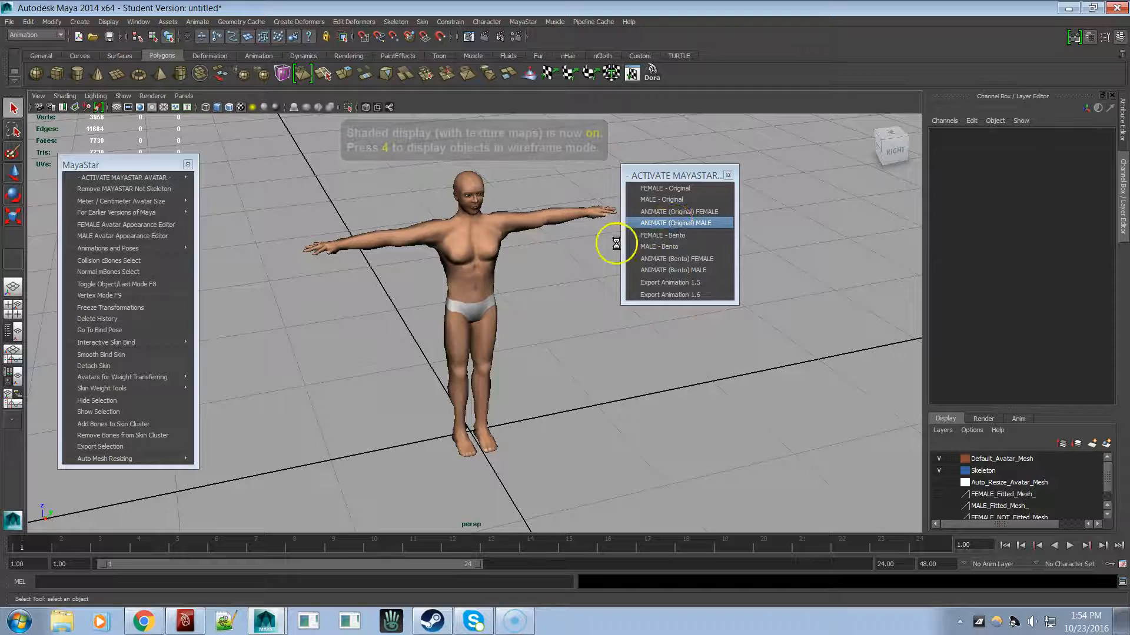
Activate the ANIMATE (Original) MALE rig on the male avatar
click(678, 224)
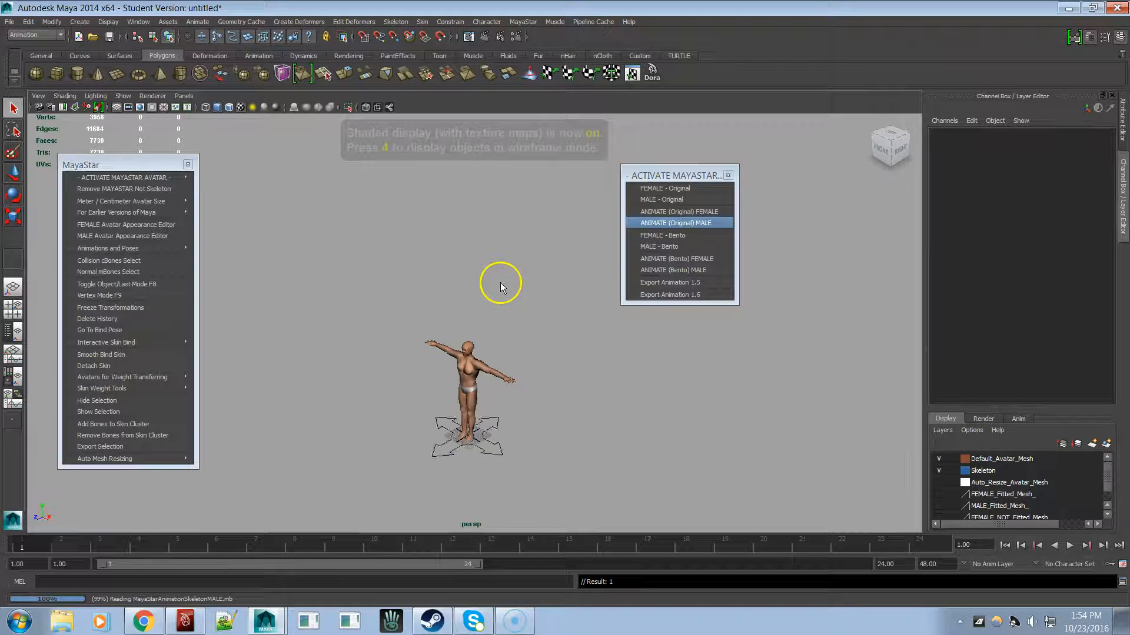
click(661, 200)
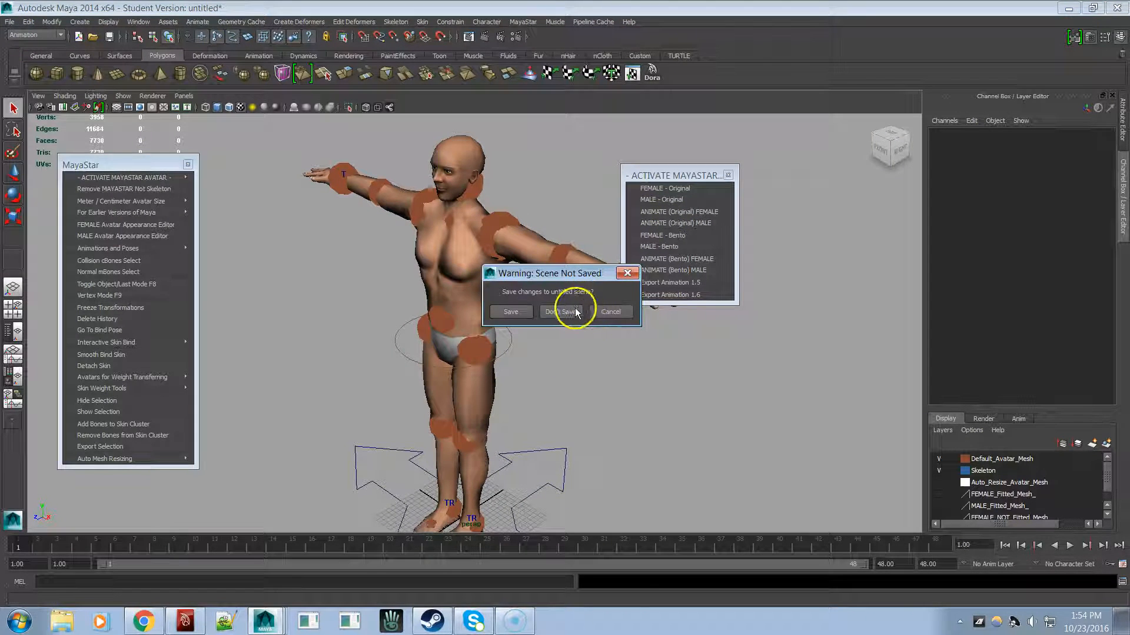
Discard the unsaved scene and load the FEMALE - Bento avatar
click(558, 311)
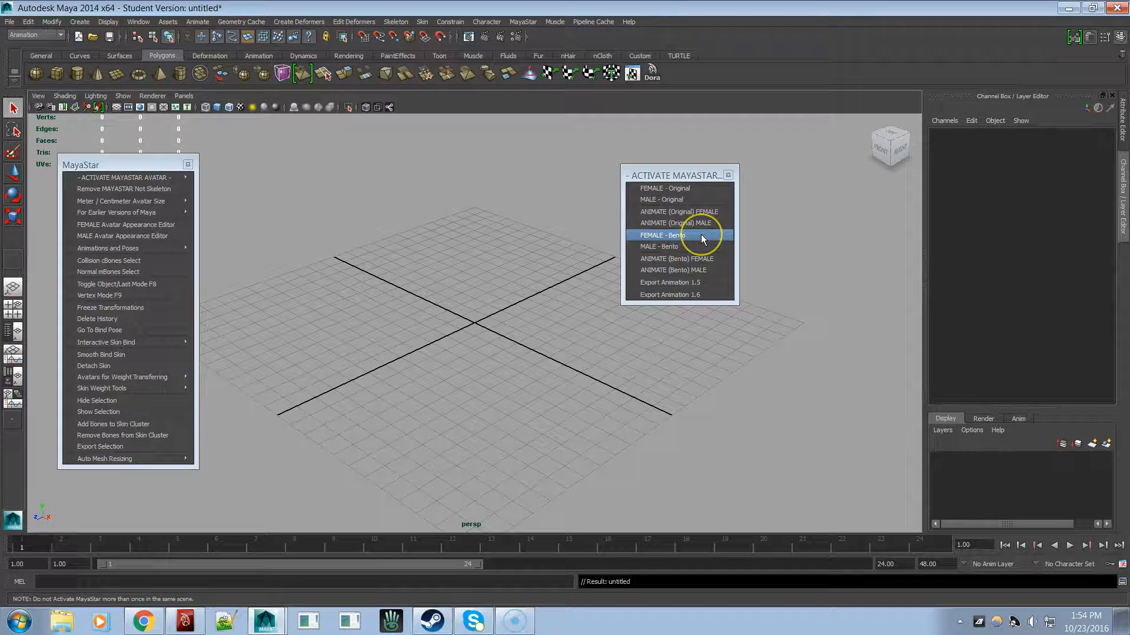
click(661, 235)
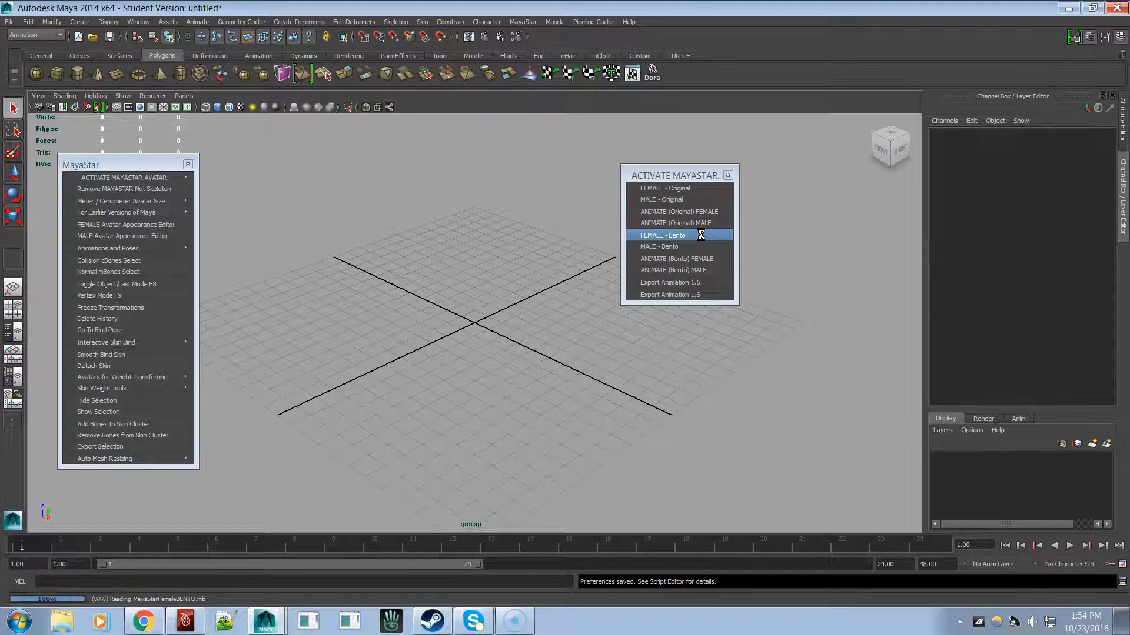
click(661, 234)
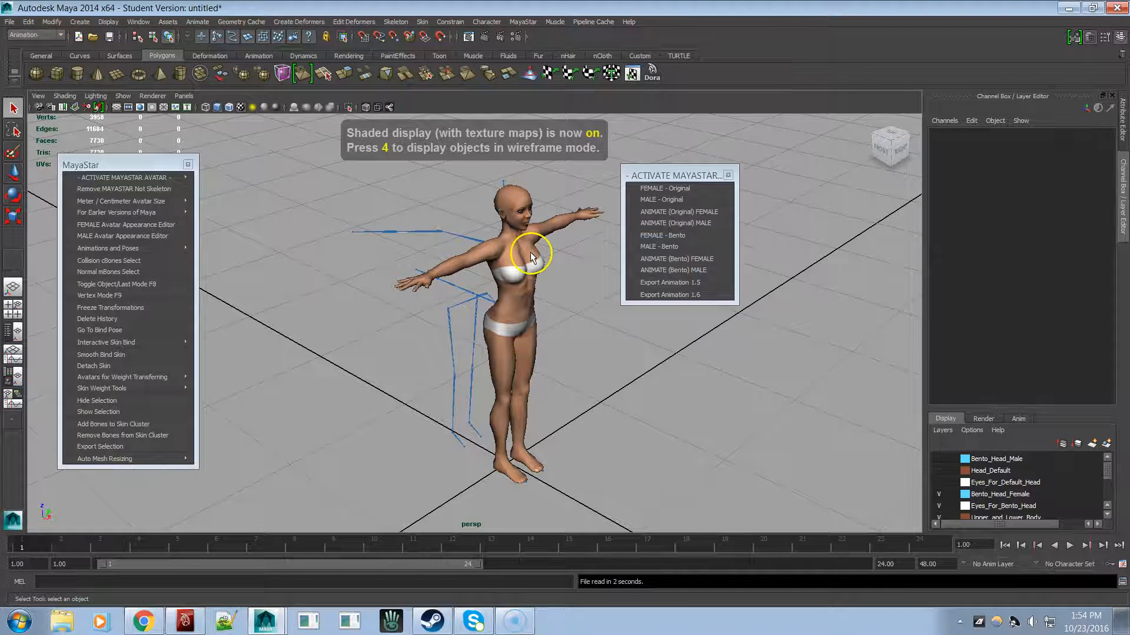
Hide the Bento_Head_Female layer so the eyes and face bones show
drag(530, 256, 544, 285)
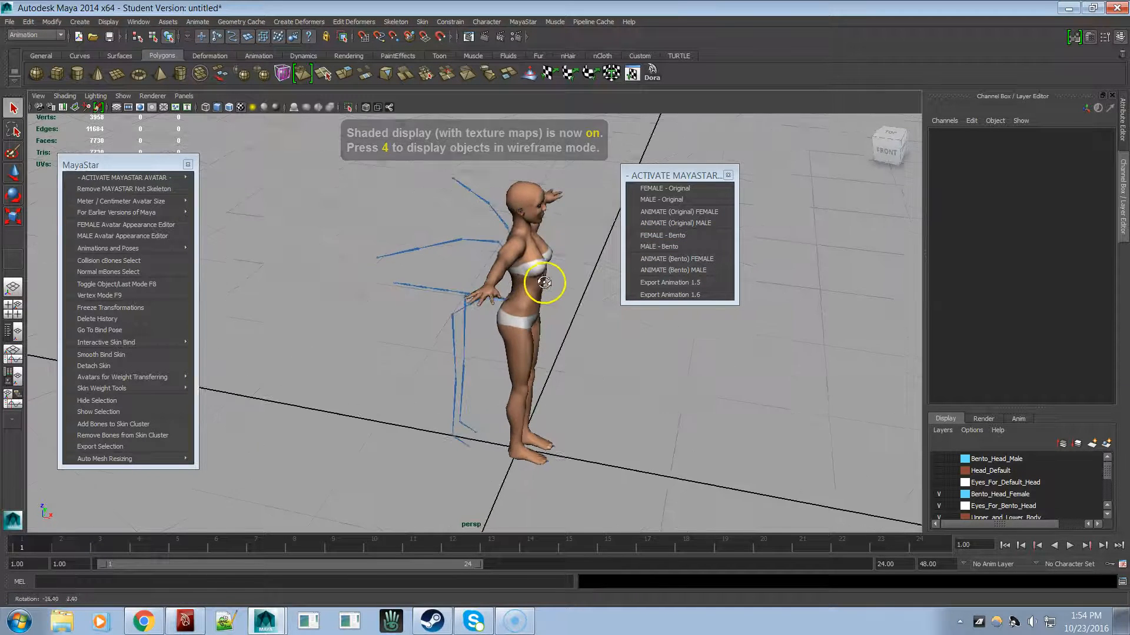
drag(544, 288, 561, 325)
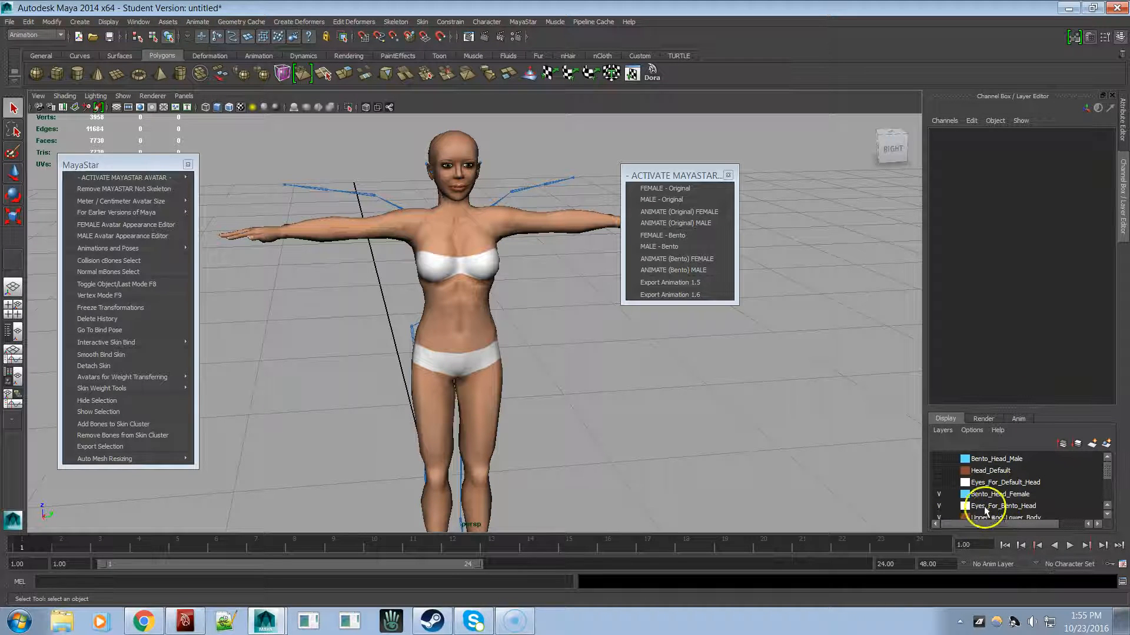
click(941, 495)
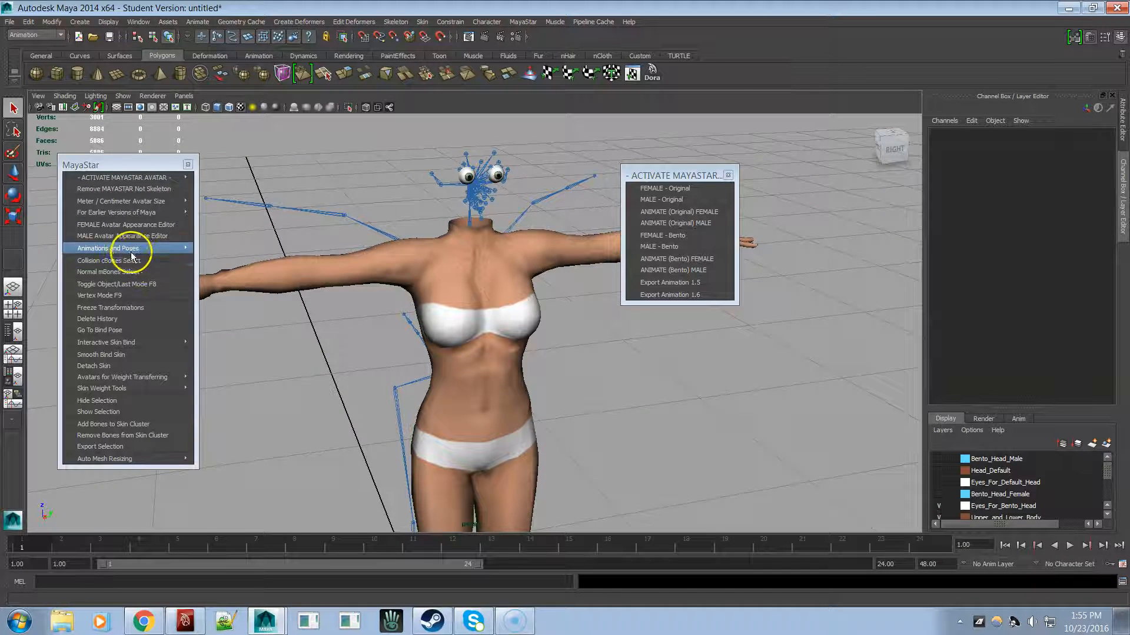
mouse_move(122, 224)
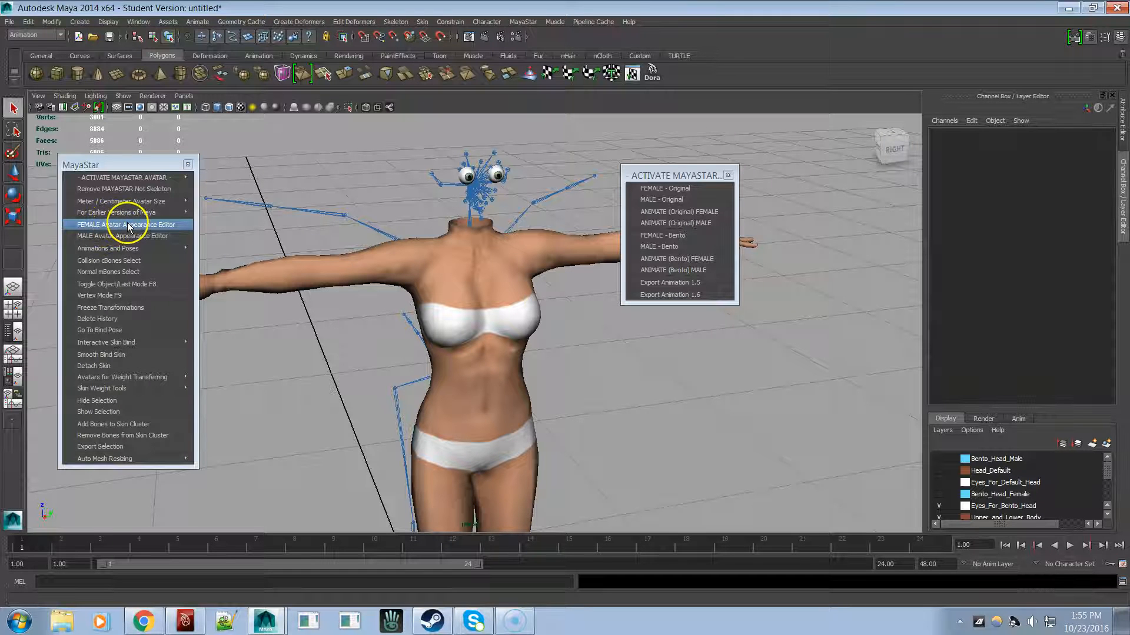
Show the HEAD sliders of the FEMALE Avatar Appearance Editor and raise Egg Head to 85
click(126, 225)
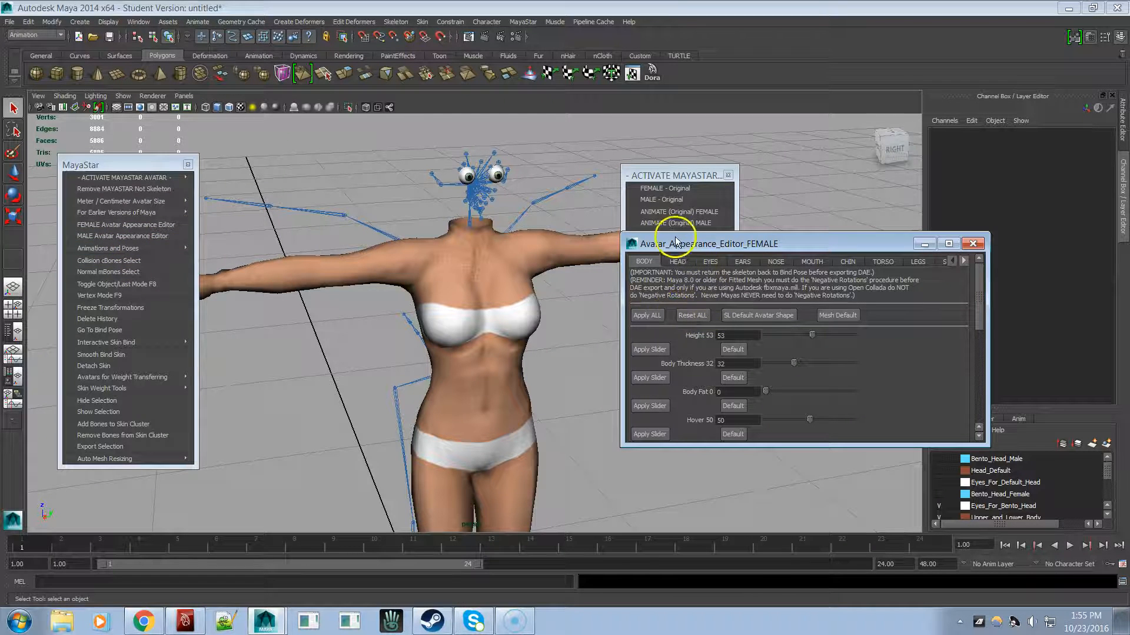
click(676, 261)
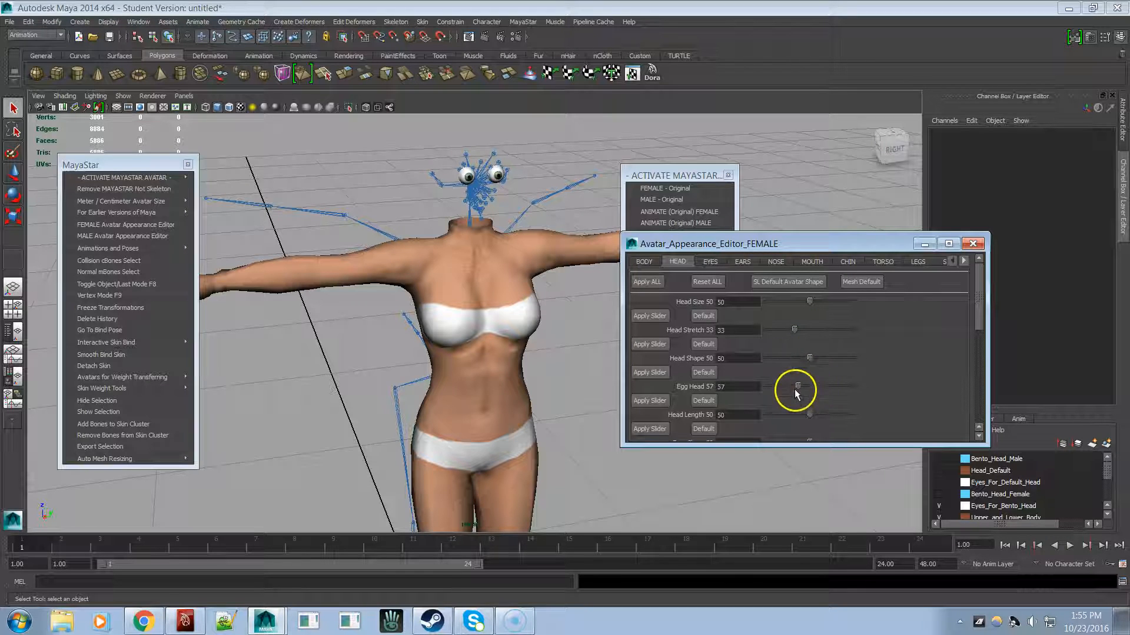
drag(798, 387, 853, 387)
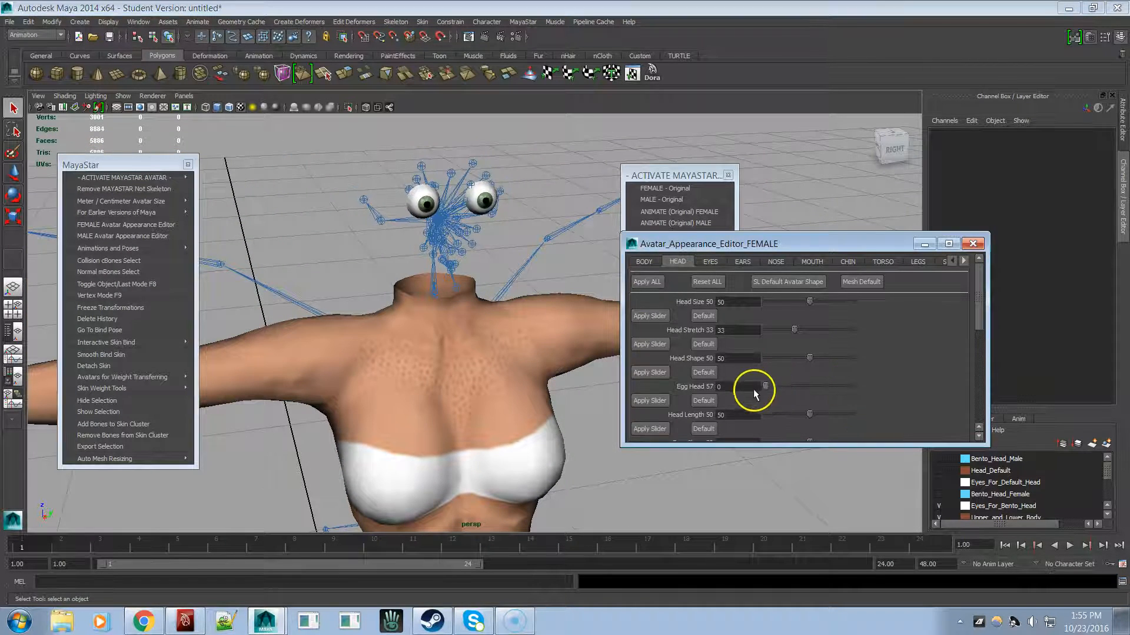
drag(760, 388, 839, 387)
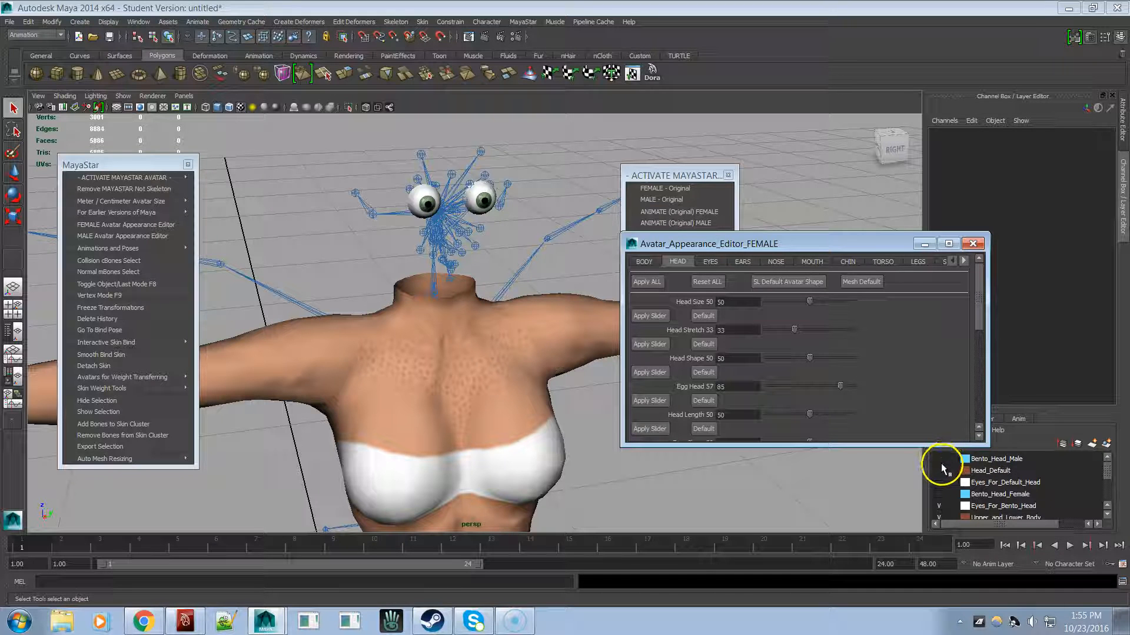
mouse_move(946, 497)
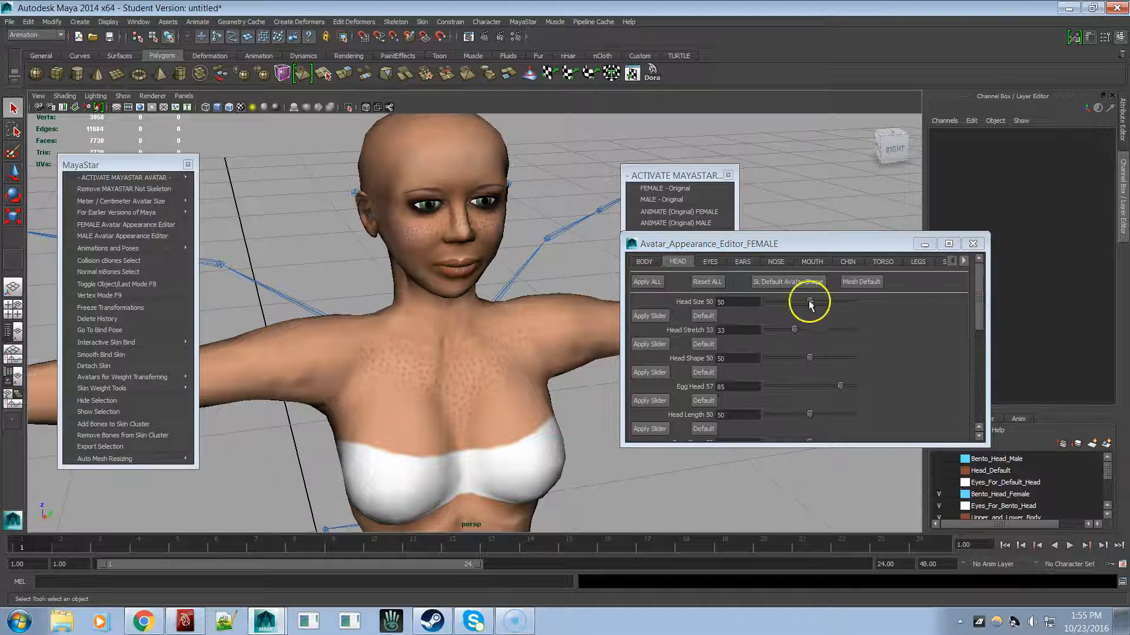
Test Head Size down to 11 and back to 47, then push Egg Head to 100
drag(809, 301, 774, 301)
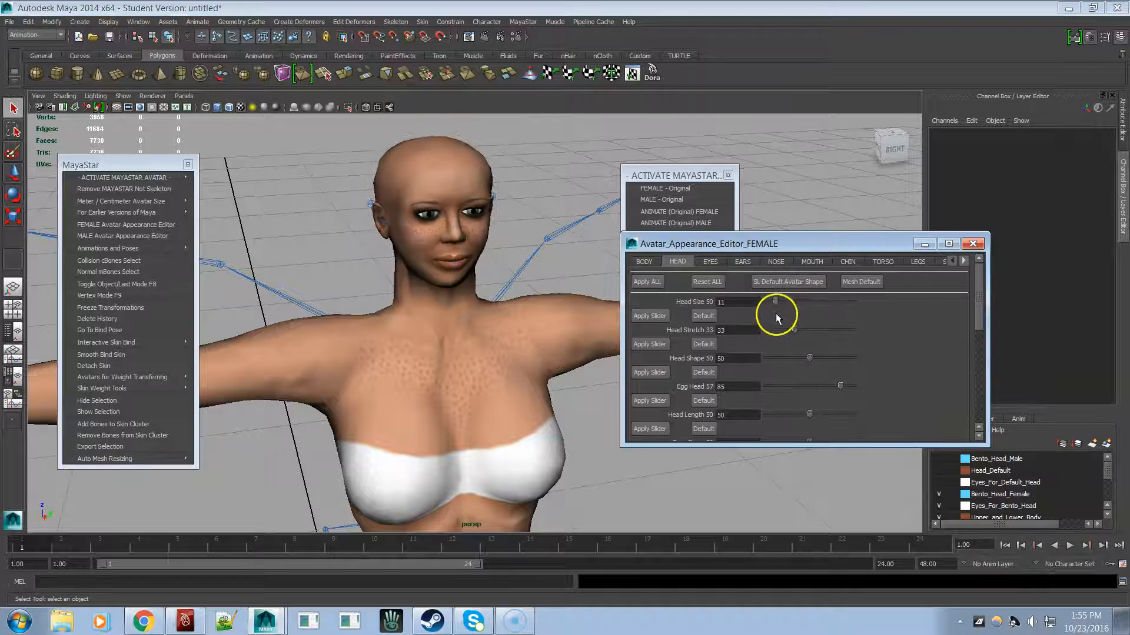
drag(774, 301, 807, 301)
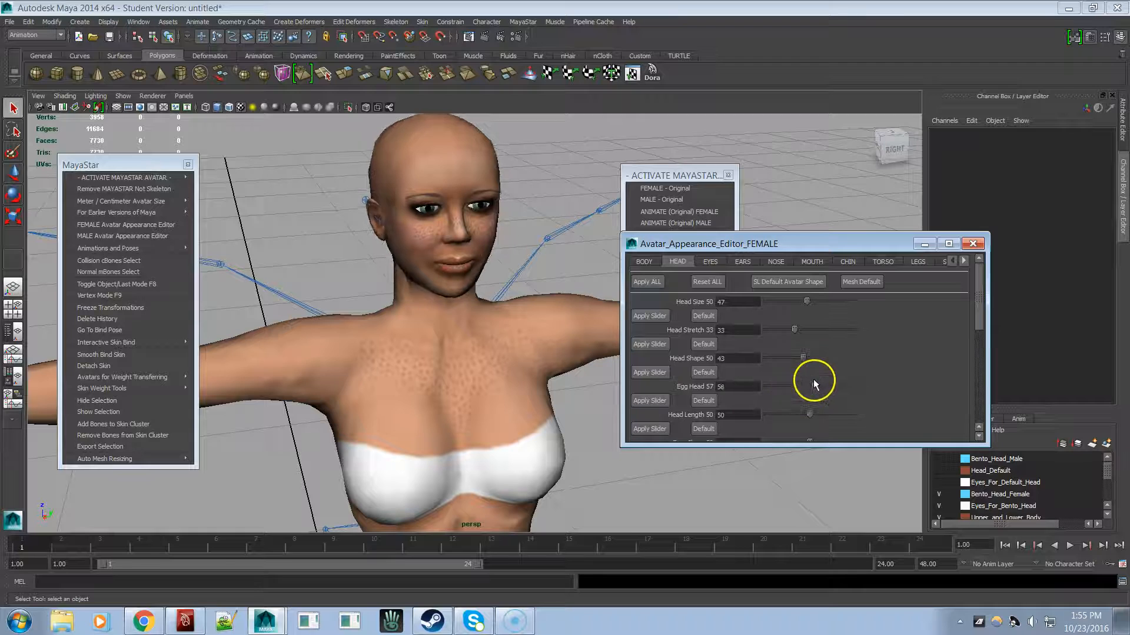
drag(809, 387, 853, 387)
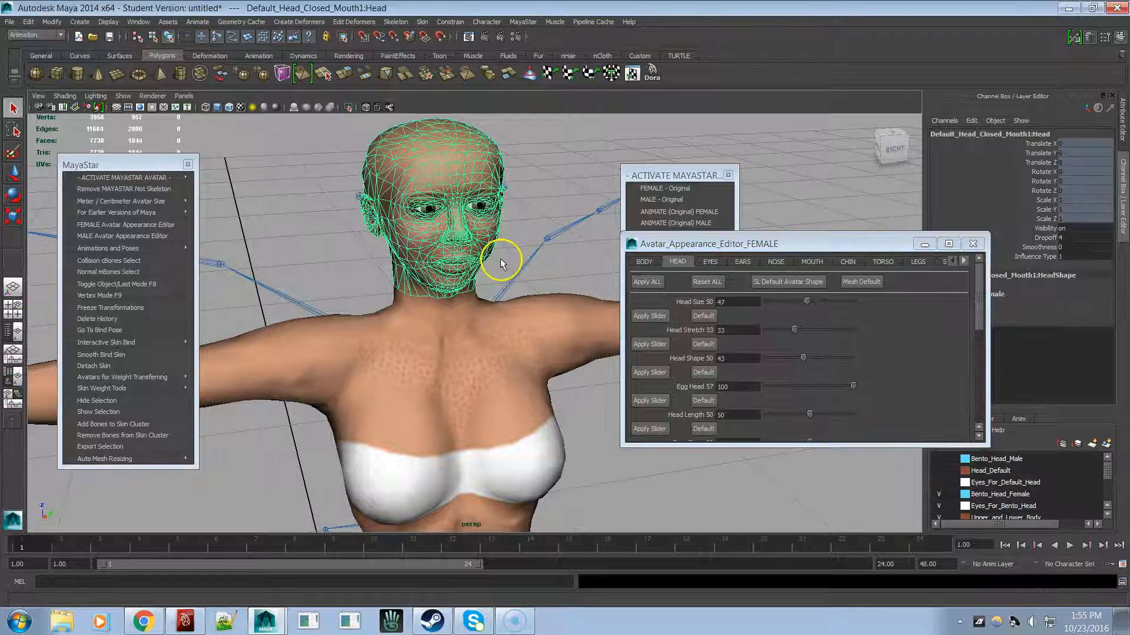
mouse_move(879, 412)
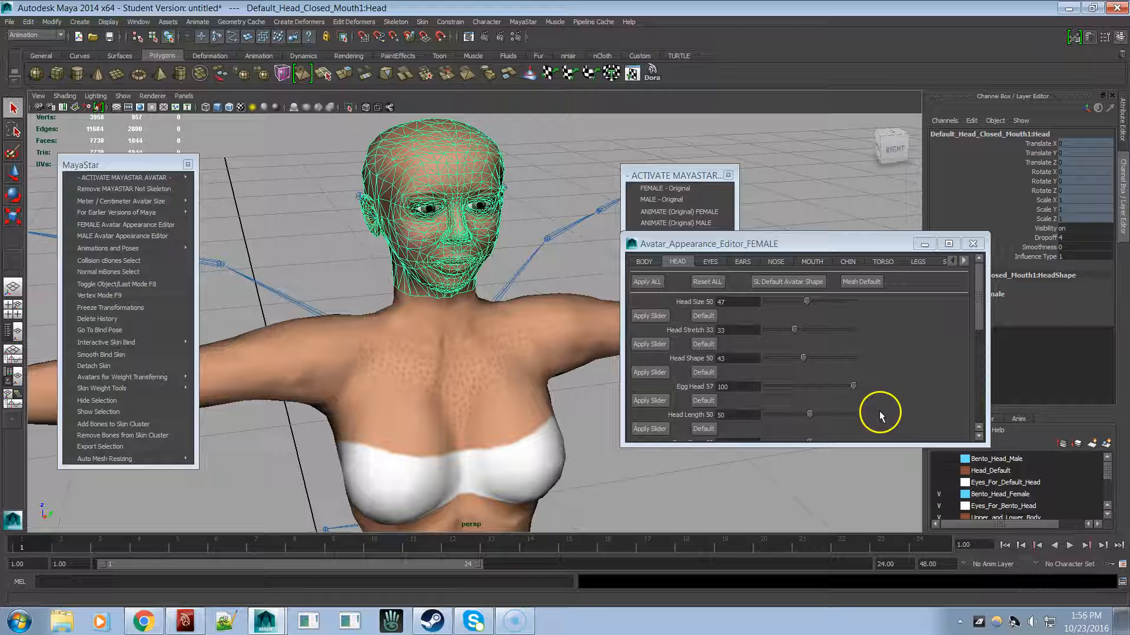
click(860, 282)
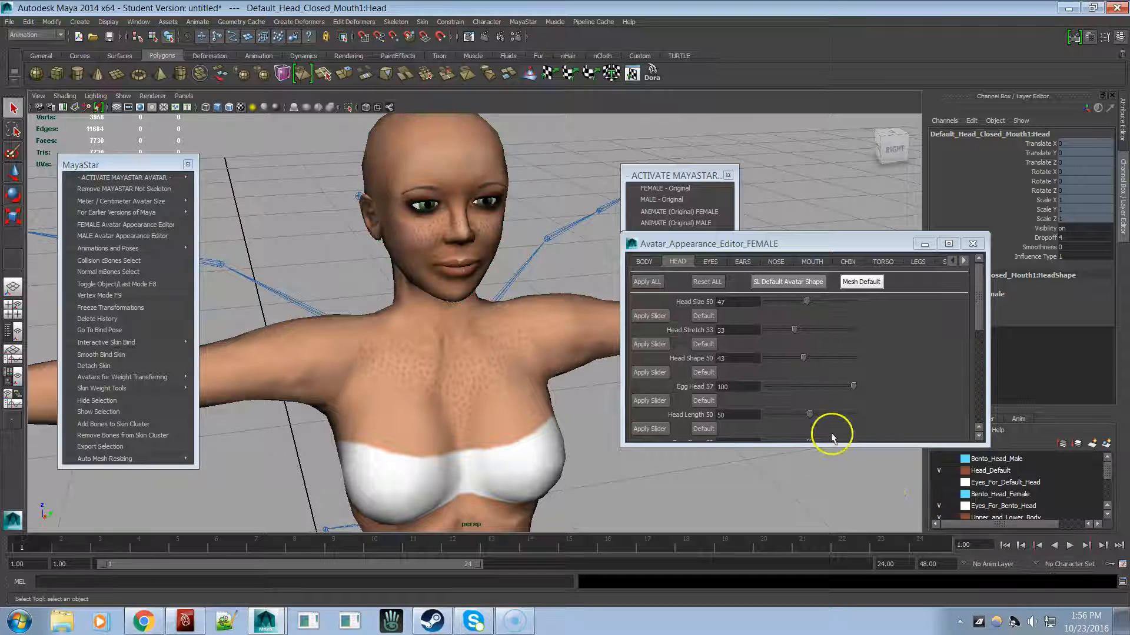
Fine-tune Egg Head through 56, 69 and 68 to settle at 81
drag(854, 387, 805, 387)
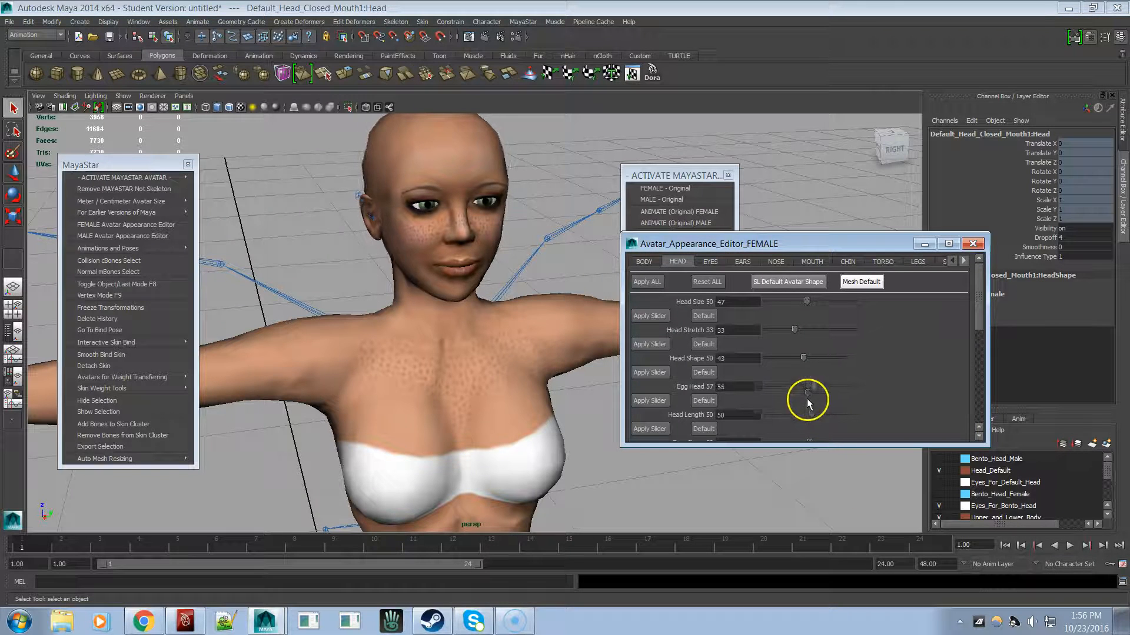
drag(806, 394, 848, 394)
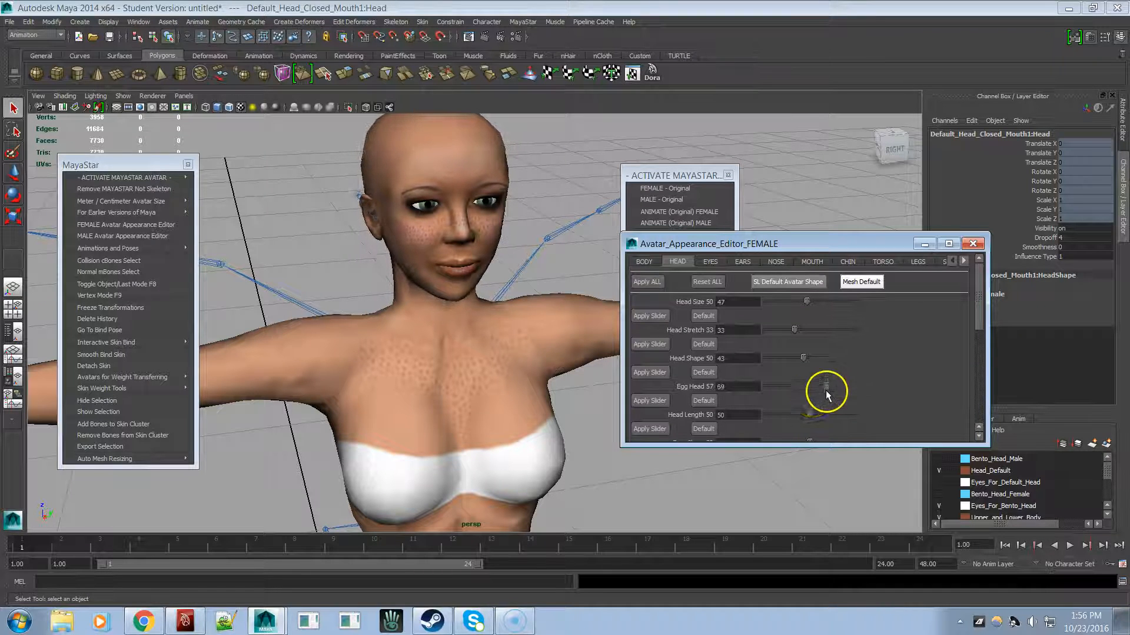
drag(827, 386, 853, 386)
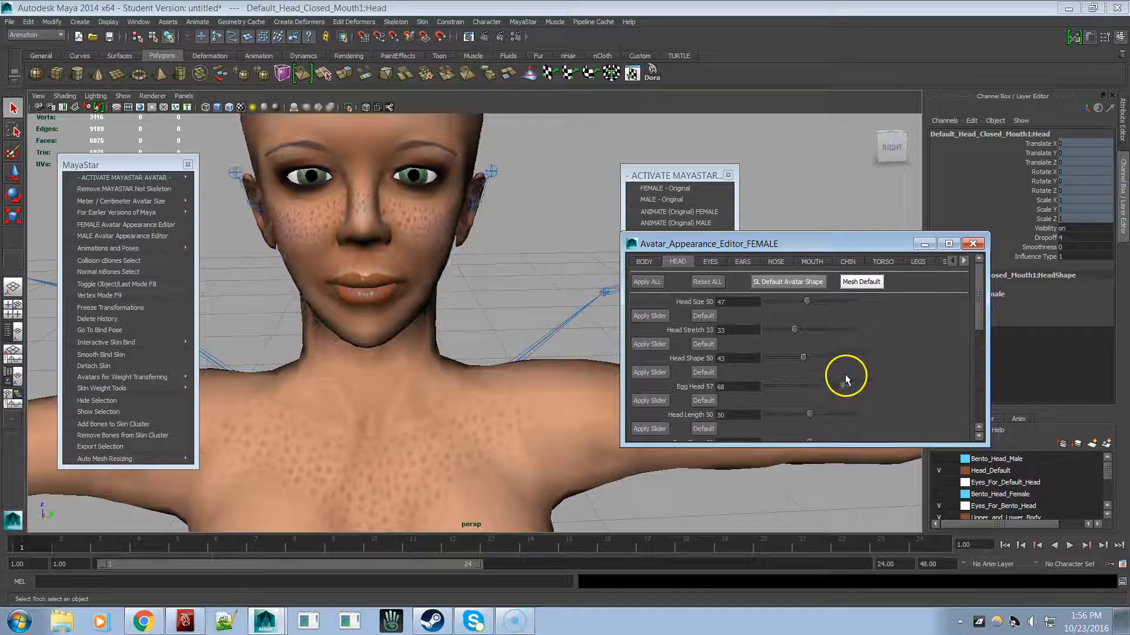
drag(796, 388, 850, 387)
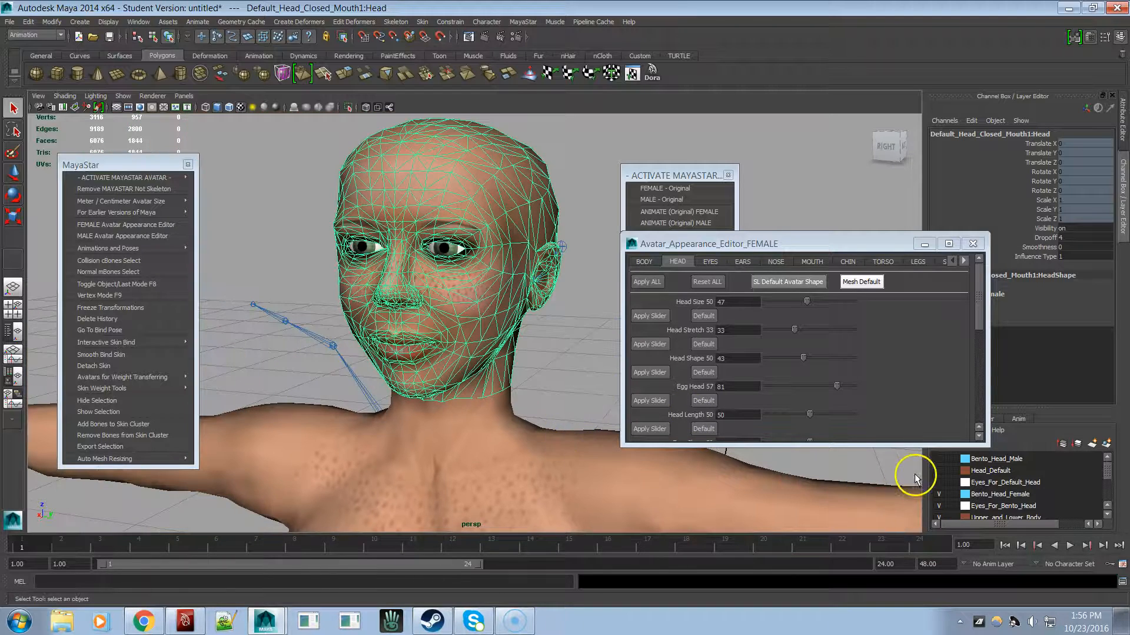
click(998, 458)
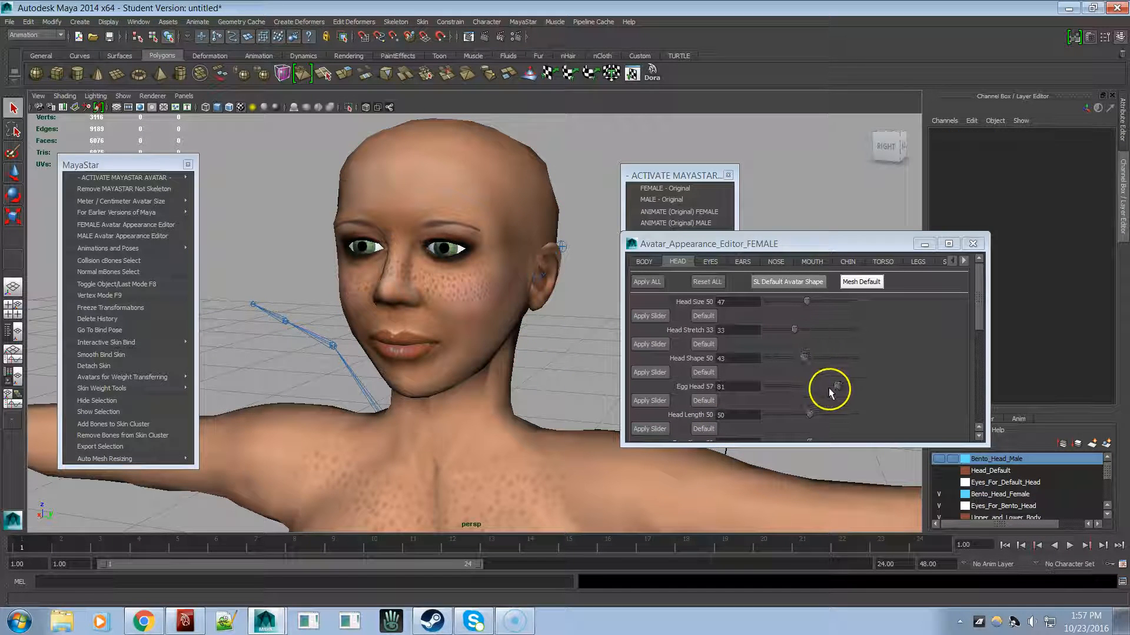
Drop Egg Head to zero and bring it back up to 28
drag(829, 389, 754, 389)
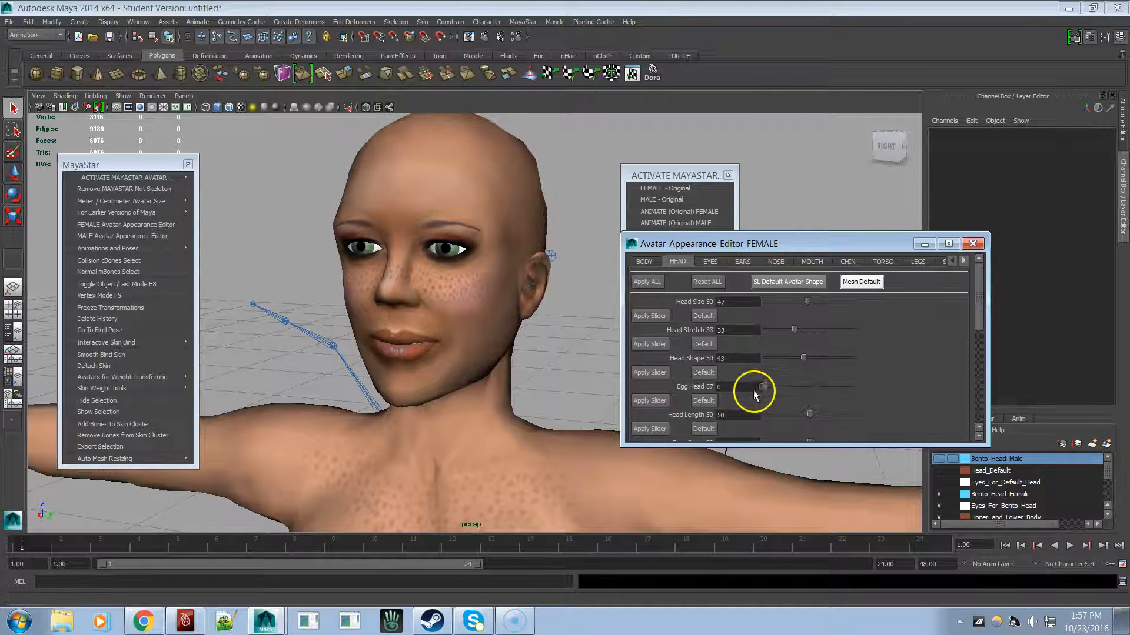
drag(753, 388, 785, 389)
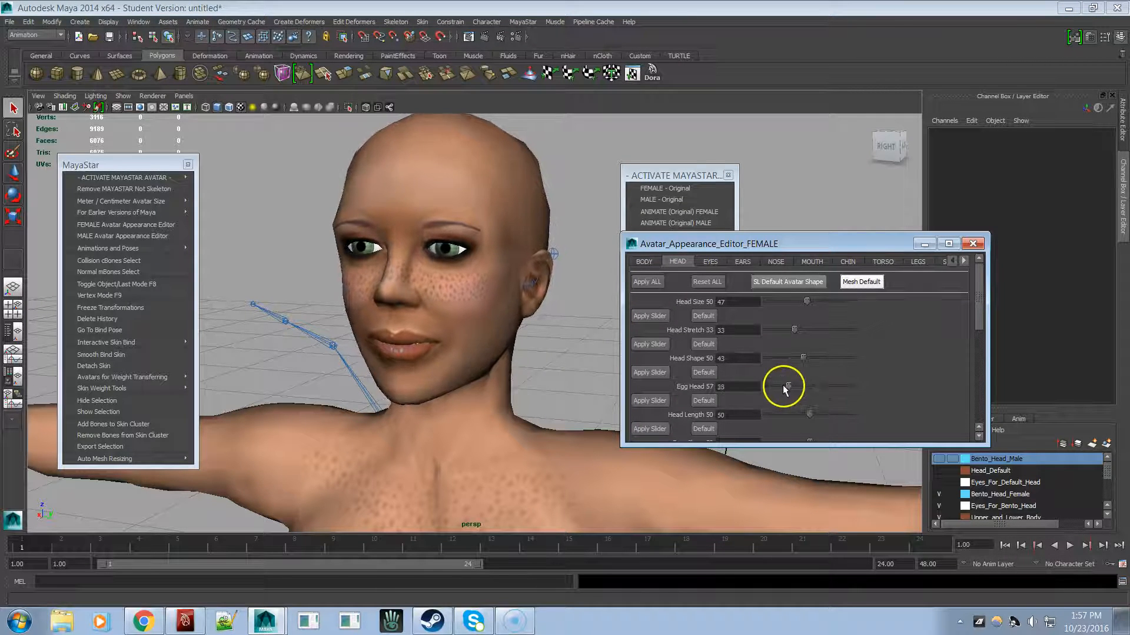
drag(783, 387, 790, 387)
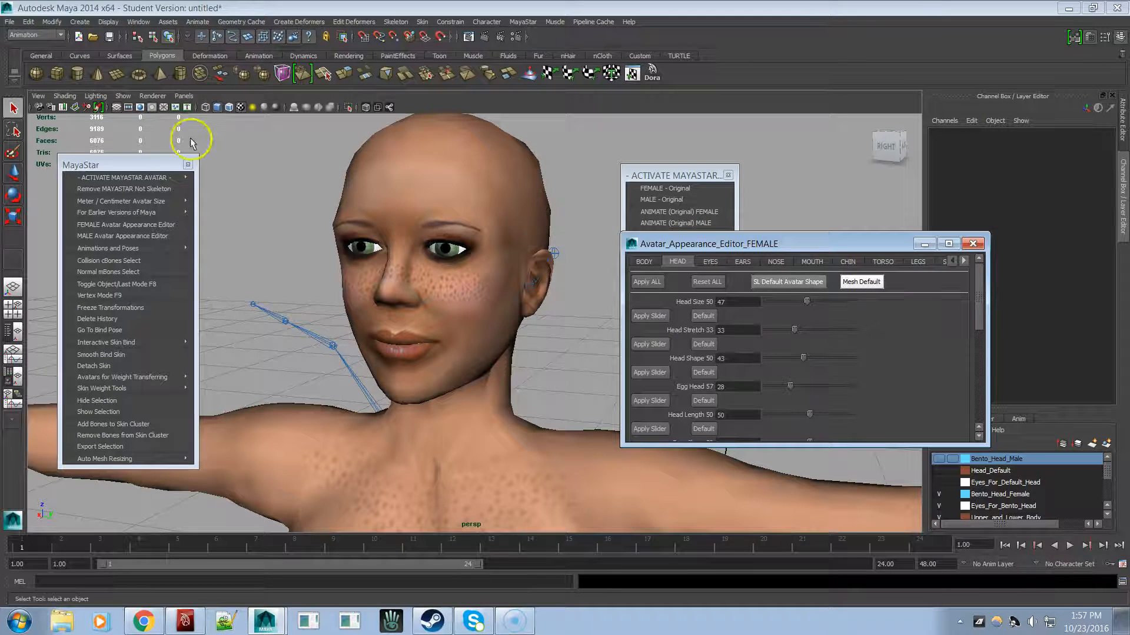
Turn on X-ray to see the face bones and raise Egg Head to 86
click(64, 96)
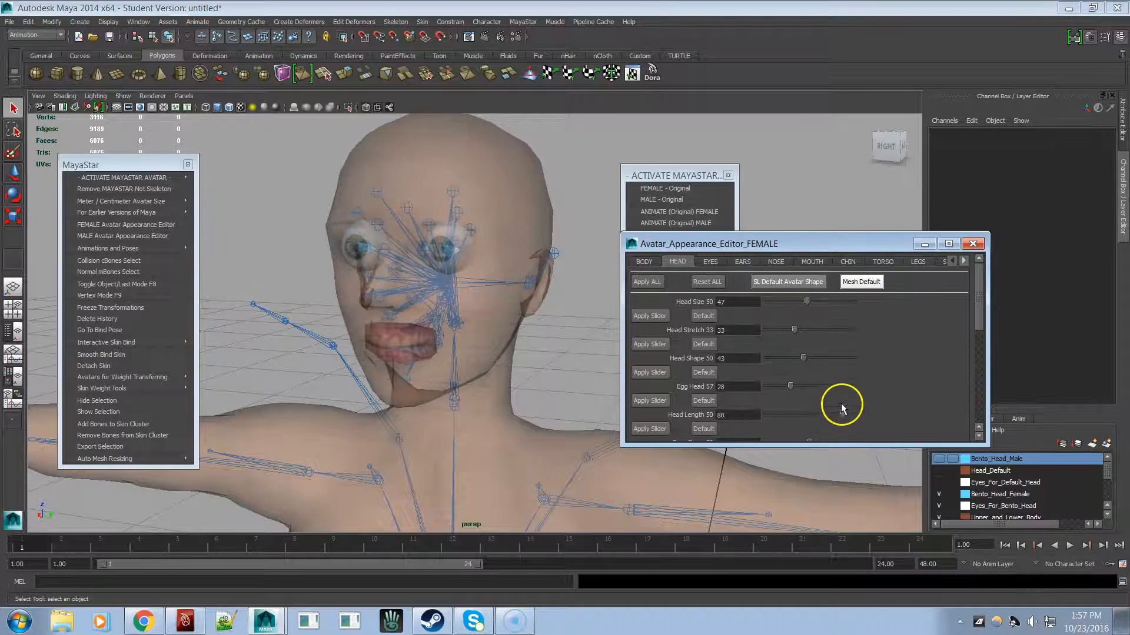
drag(790, 385, 827, 386)
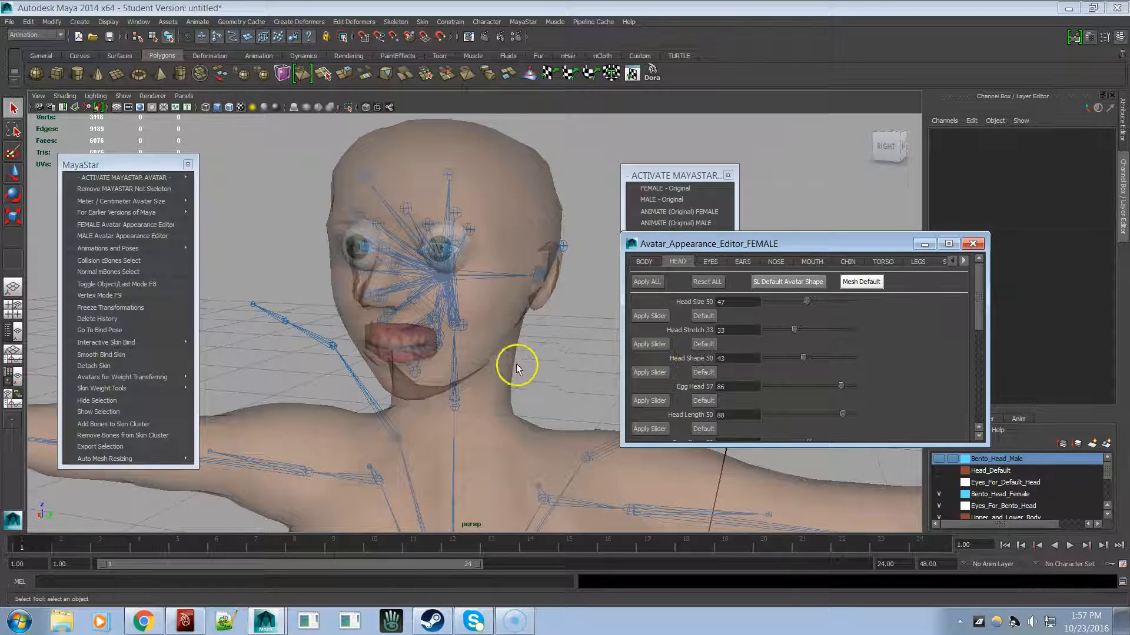
drag(516, 369, 403, 346)
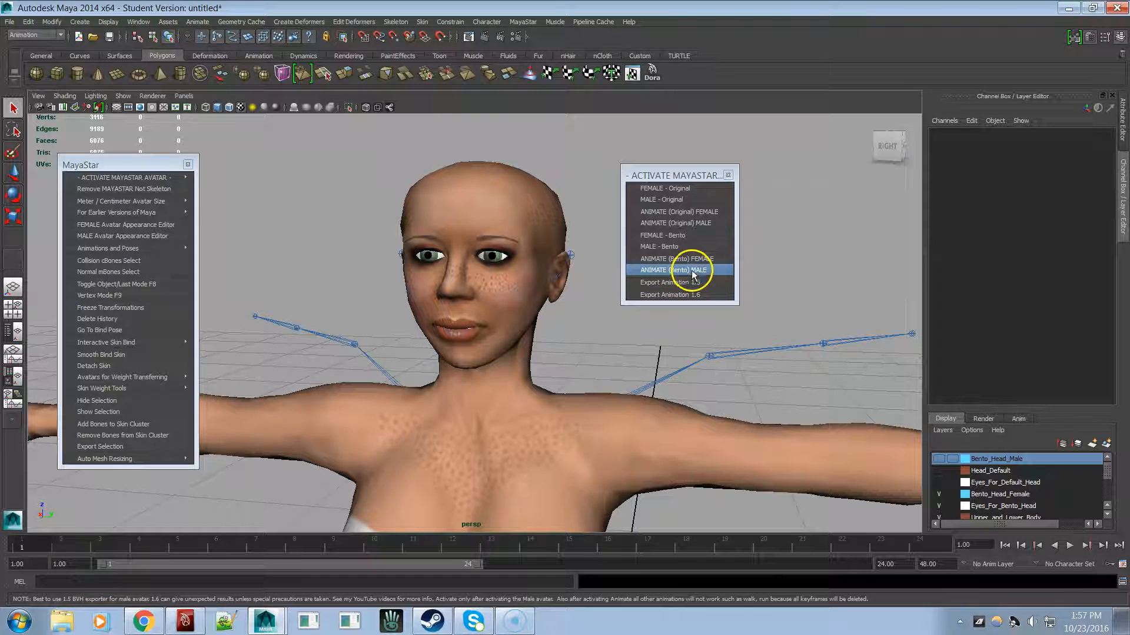
Activate the ANIMATE (Bento) FEMALE rig on the reshaped avatar
click(675, 258)
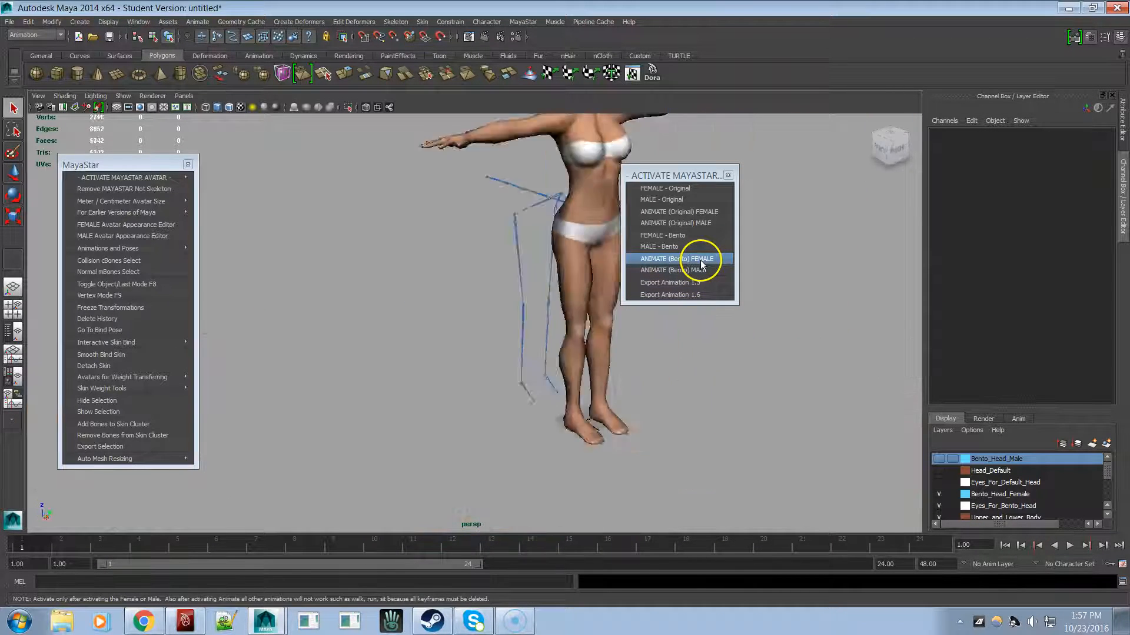
click(676, 259)
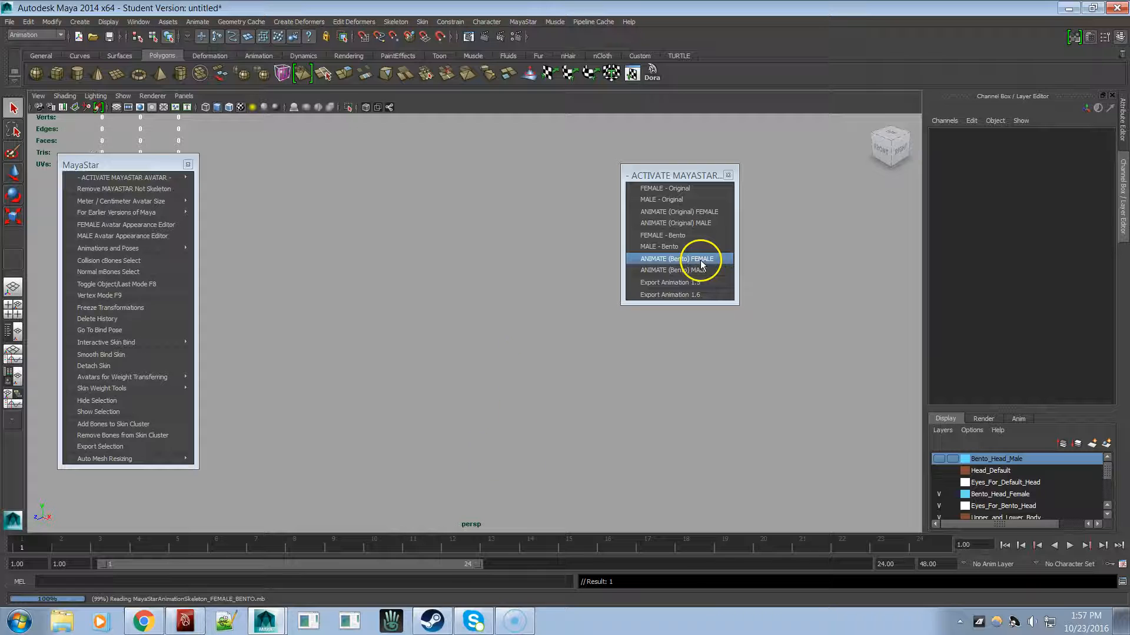
click(676, 259)
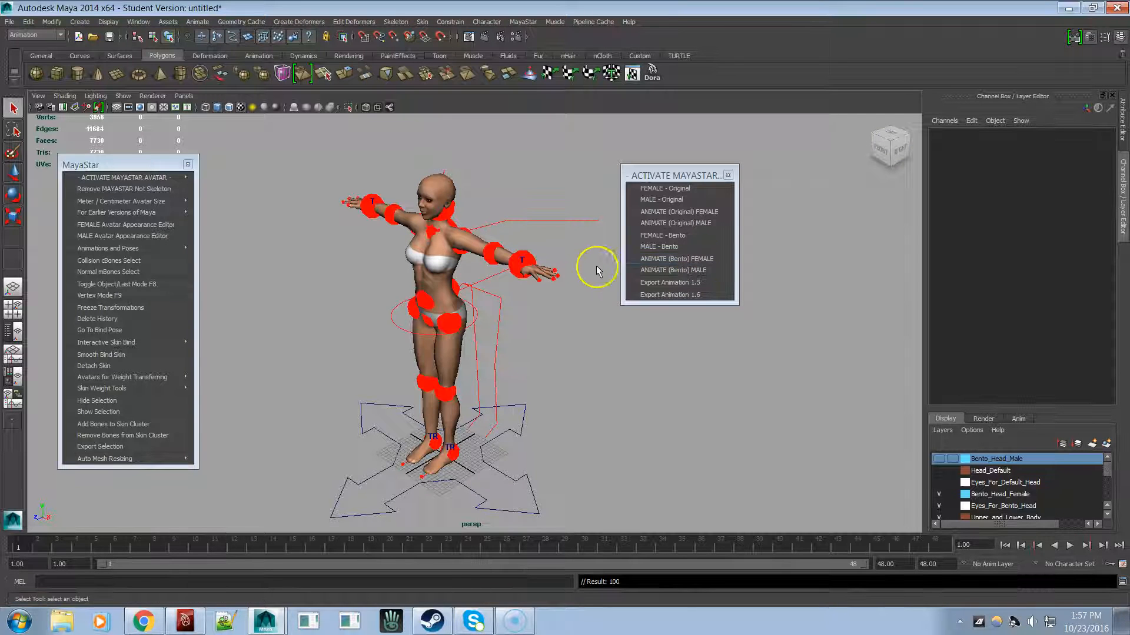
Select the LeftHandEff control and pull the left hand down toward the hip
click(523, 261)
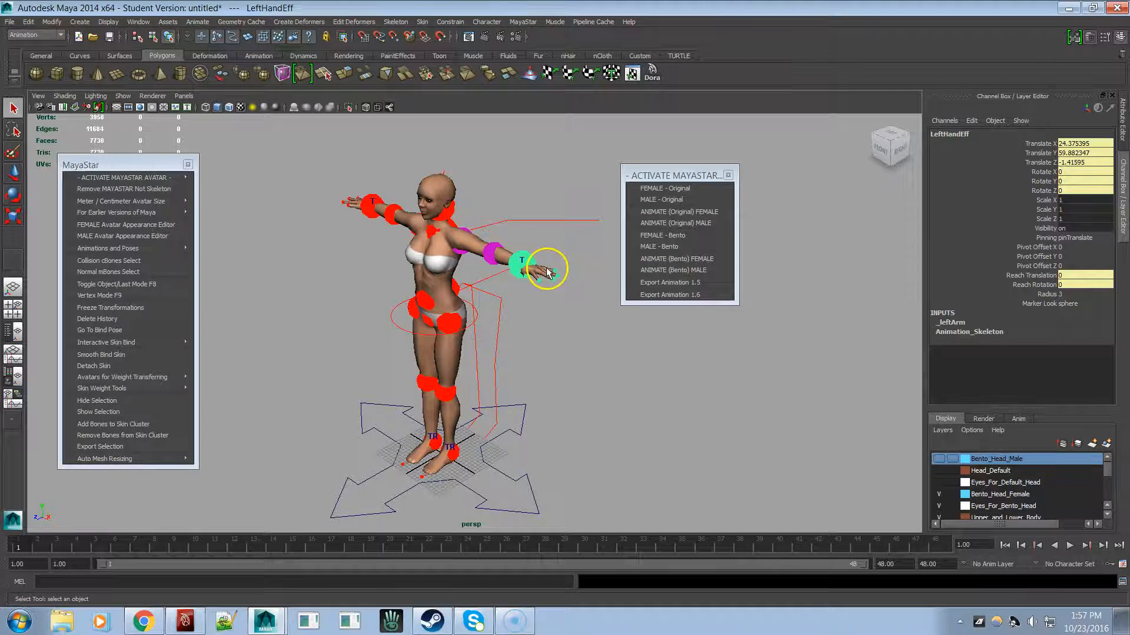
drag(545, 269, 469, 279)
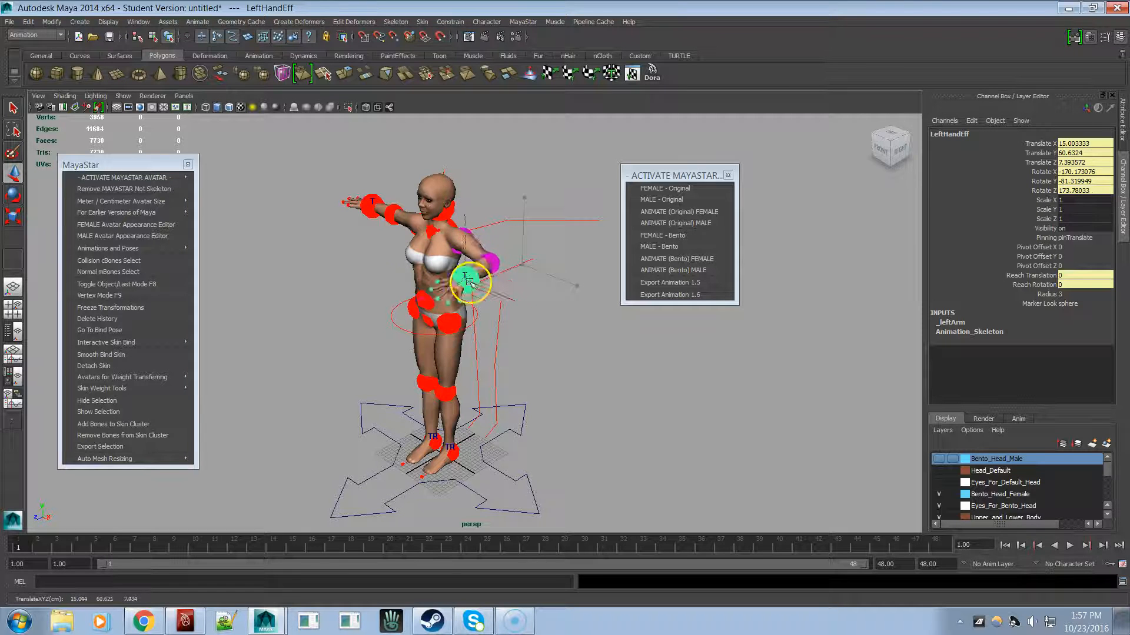
drag(468, 282, 504, 238)
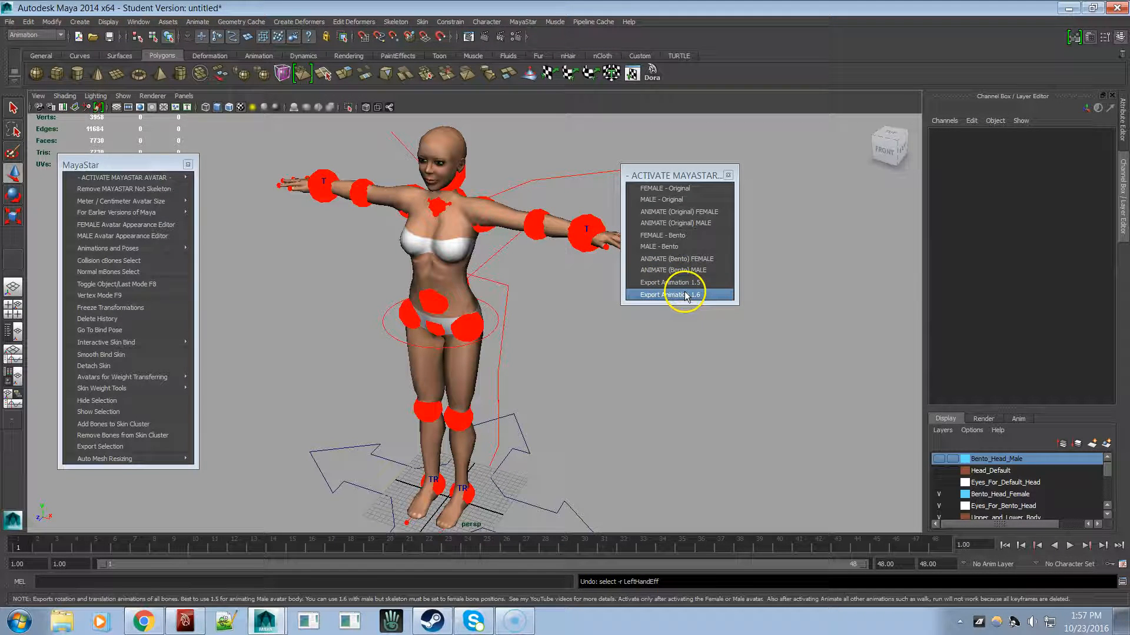
mouse_move(678, 281)
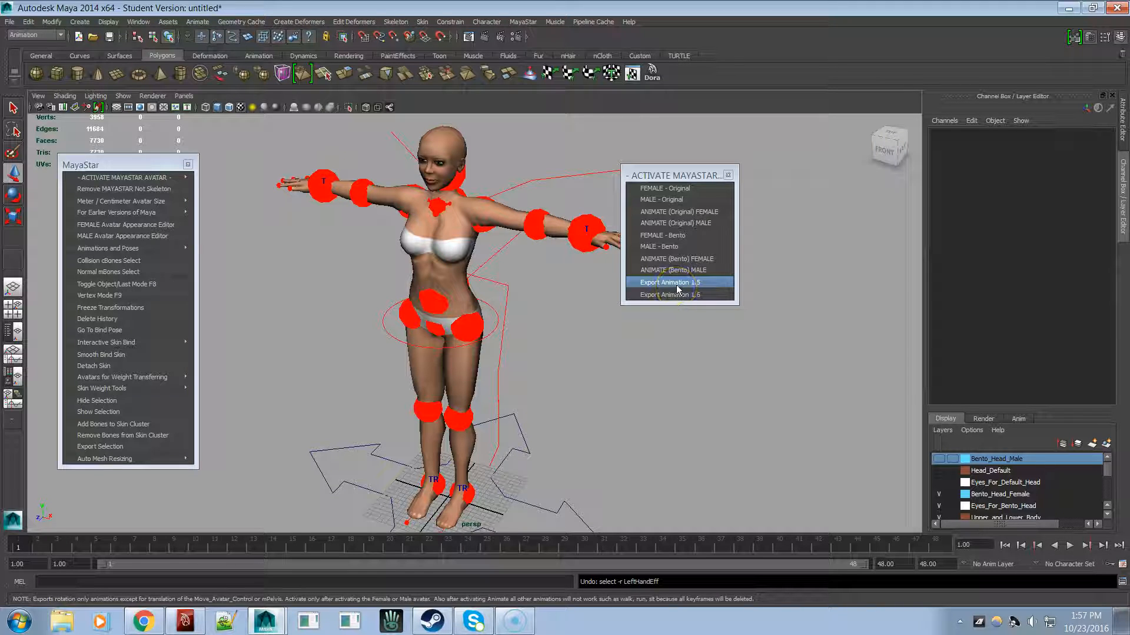
Bring up the Export Animation 1.5 BVH window and move the avatar around the grid with Move_Avatar_Control
click(668, 282)
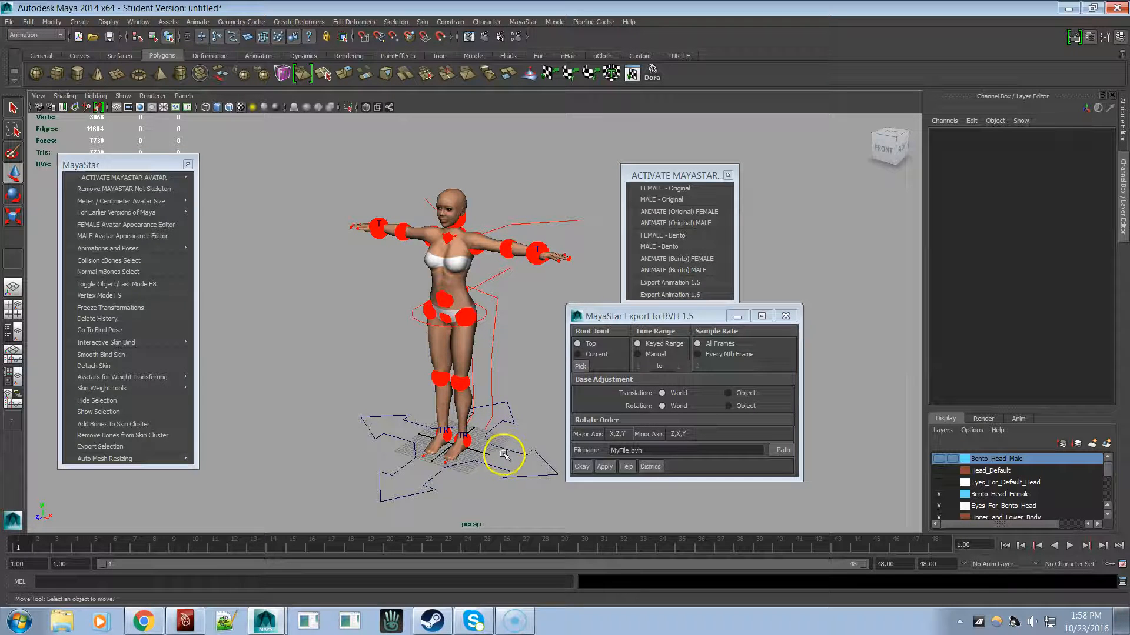
click(504, 459)
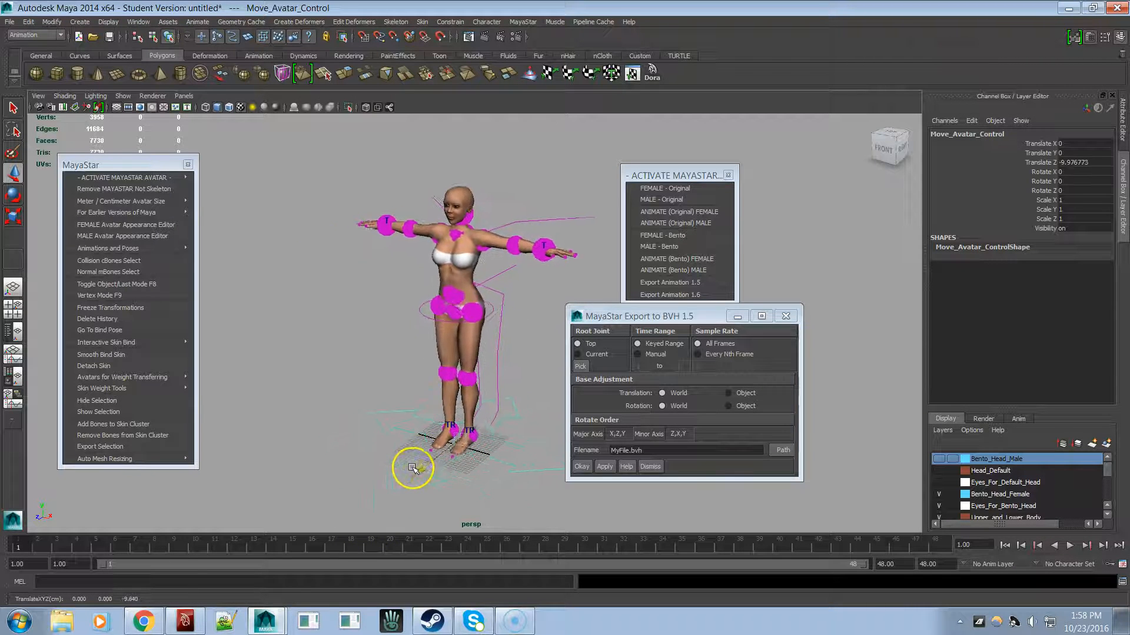
drag(413, 468, 379, 495)
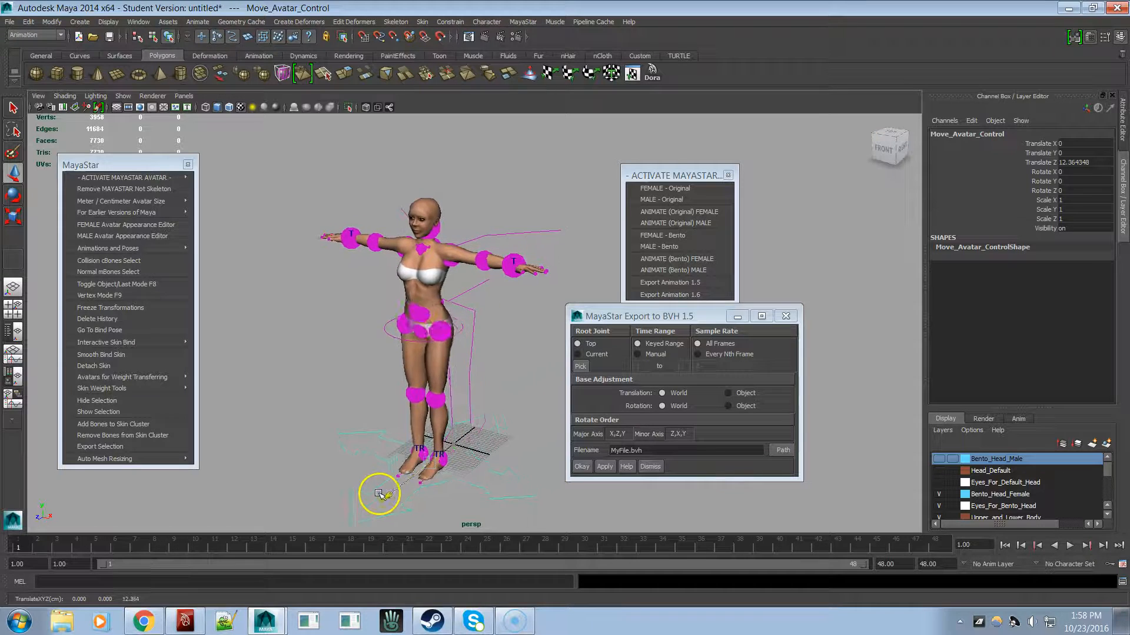
drag(380, 494, 369, 484)
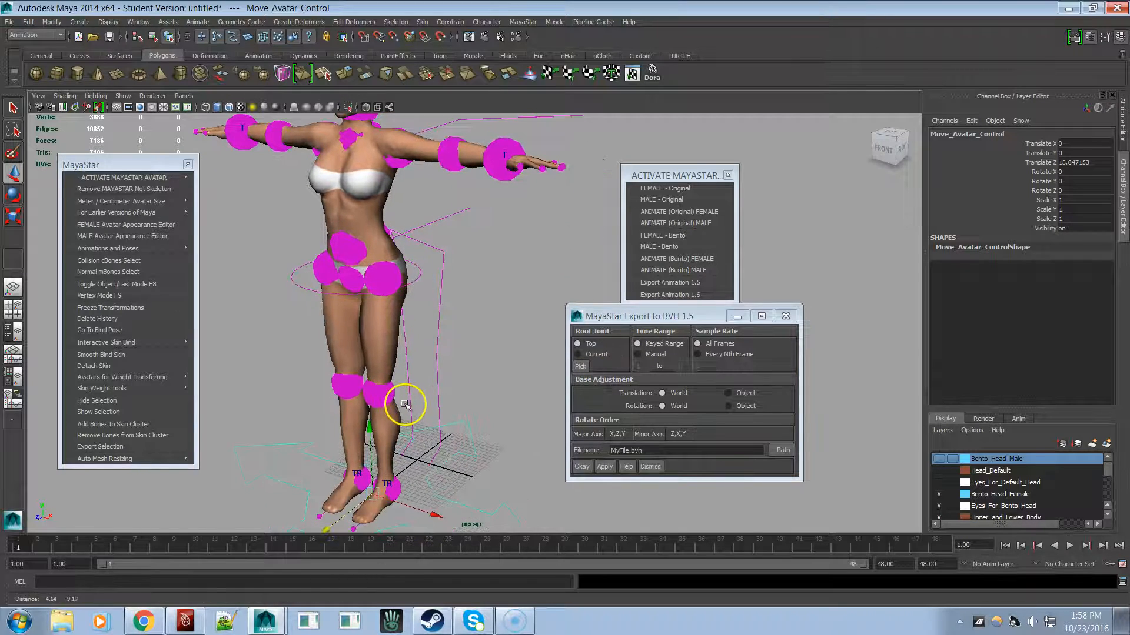
drag(406, 401, 367, 494)
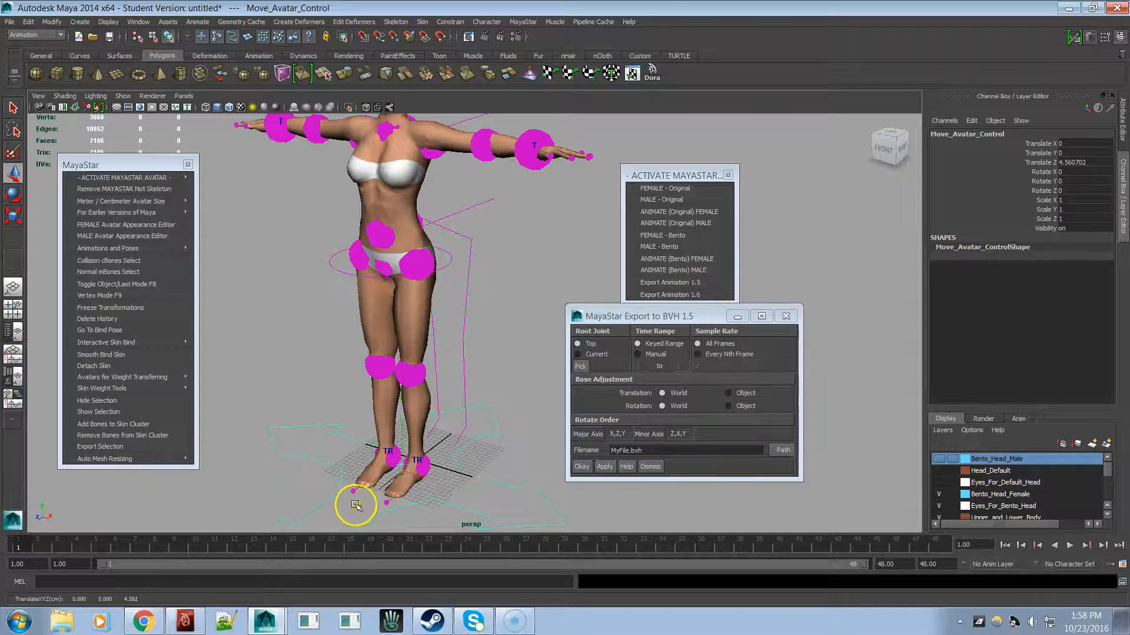
drag(356, 504, 408, 454)
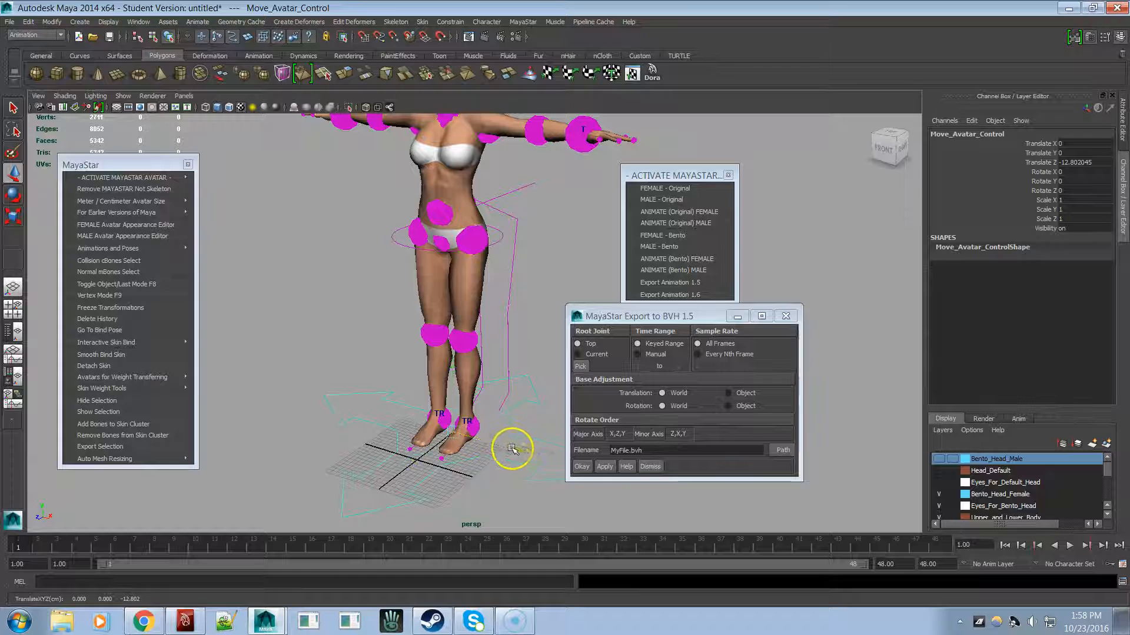
drag(511, 447, 422, 475)
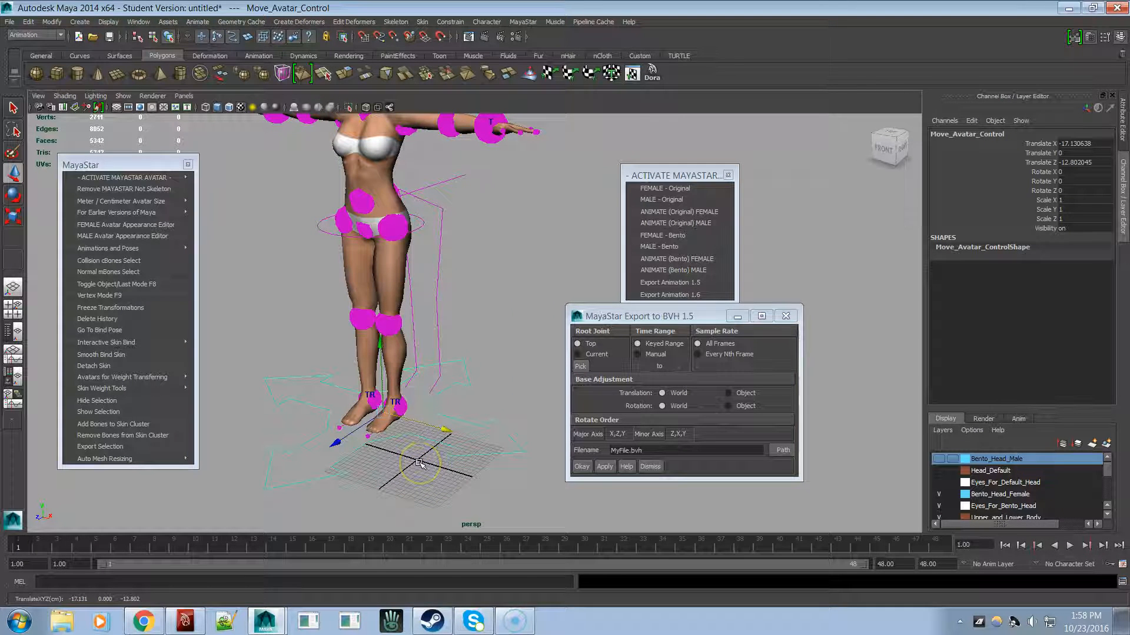
Rotate the whole avatar, then move it back near the grid origin
click(12, 171)
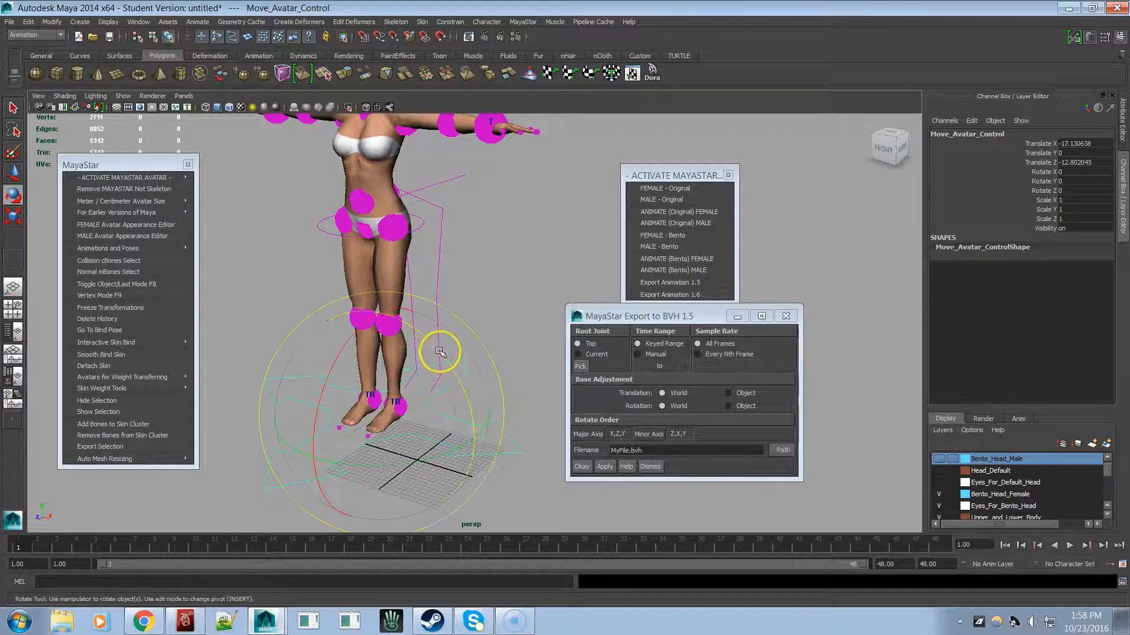
drag(439, 353, 465, 436)
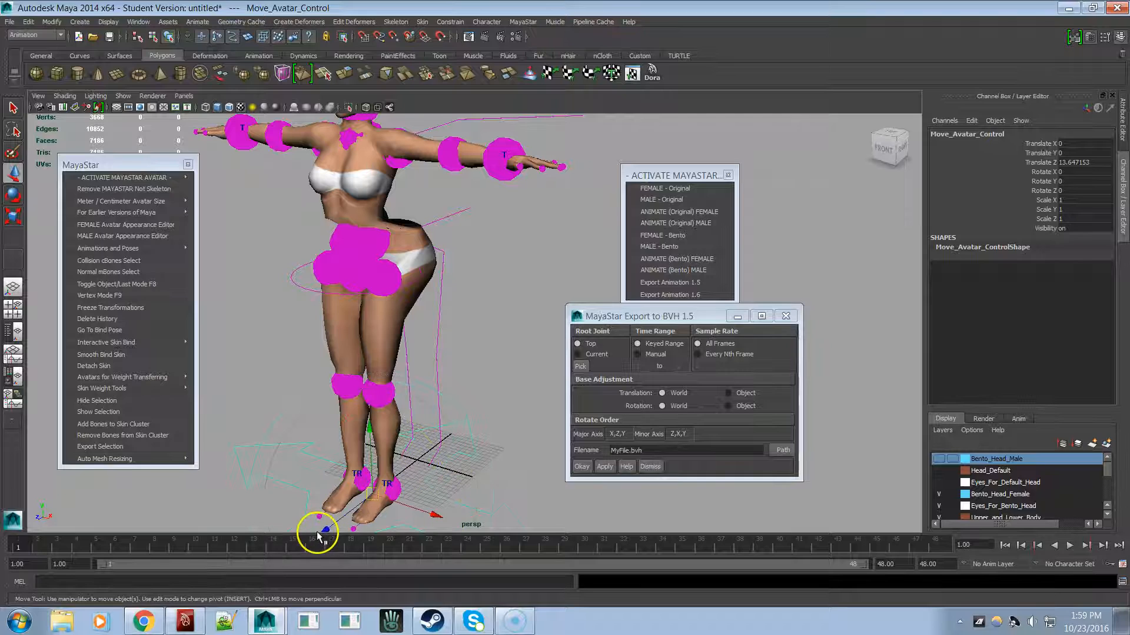
drag(317, 534, 382, 494)
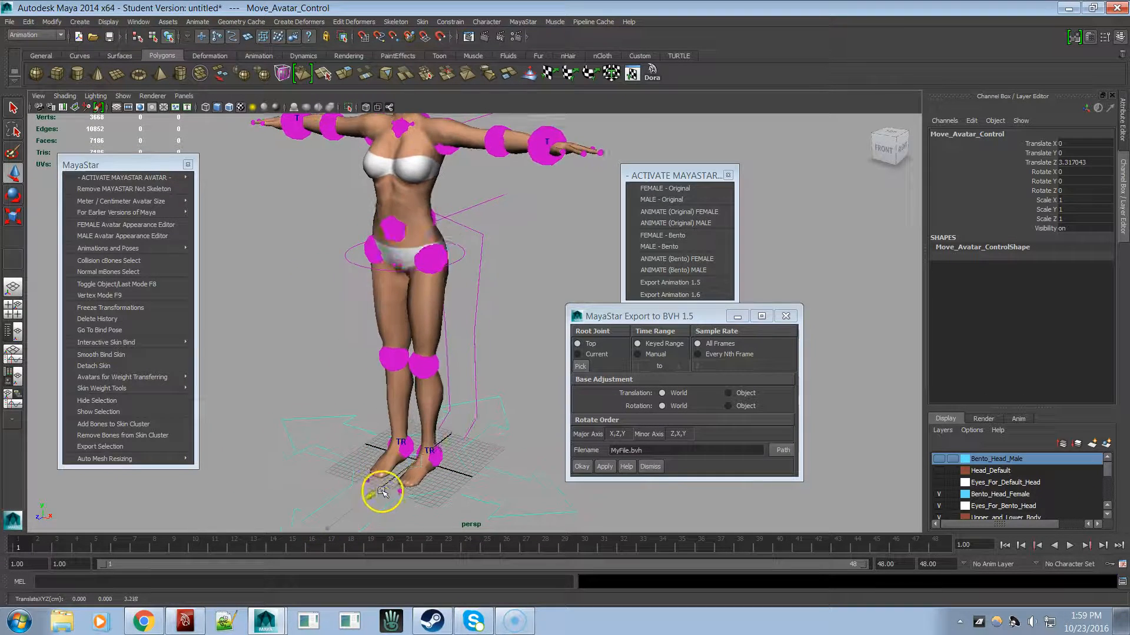
drag(382, 492, 369, 511)
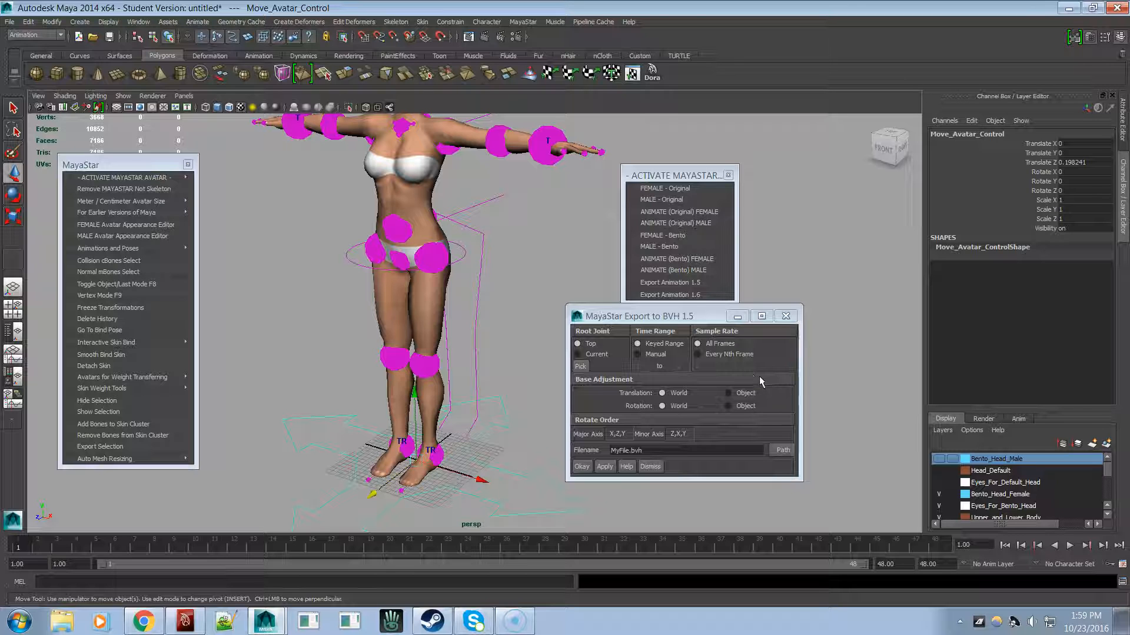
Dismiss the BVH 1.5 exporter and bring up the Export Animation 1.6 window instead
click(676, 294)
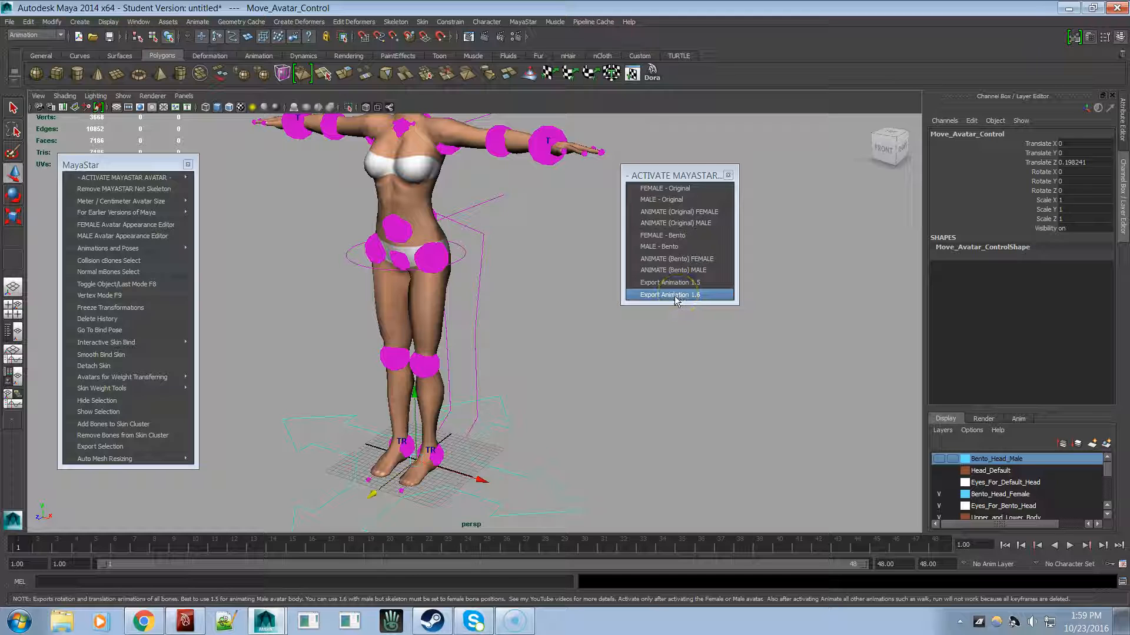
click(669, 295)
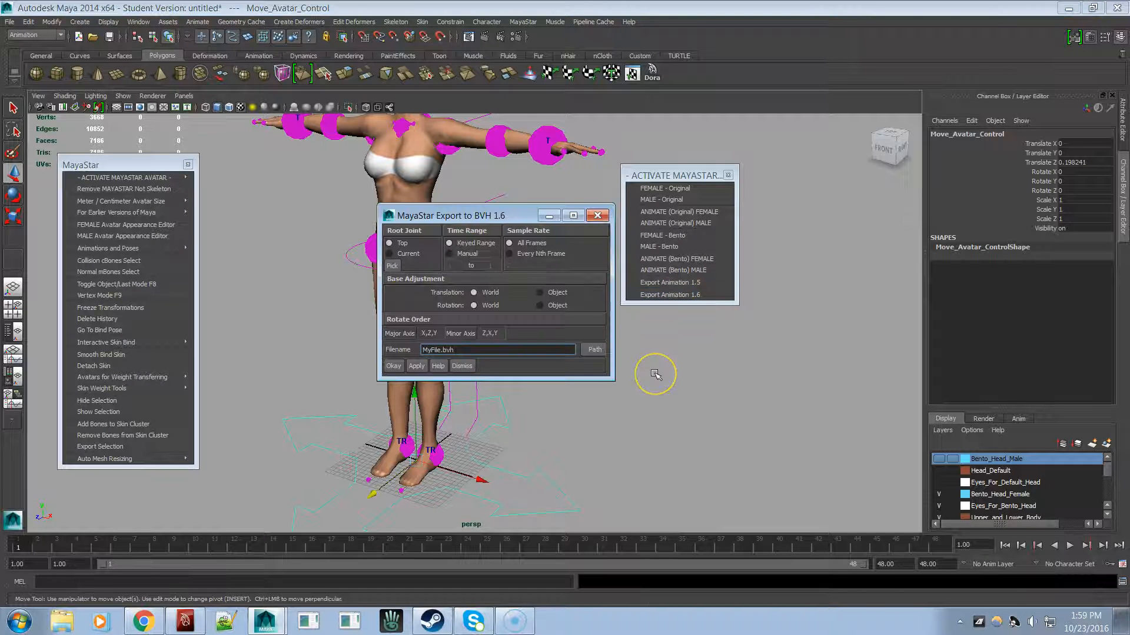
click(498, 349)
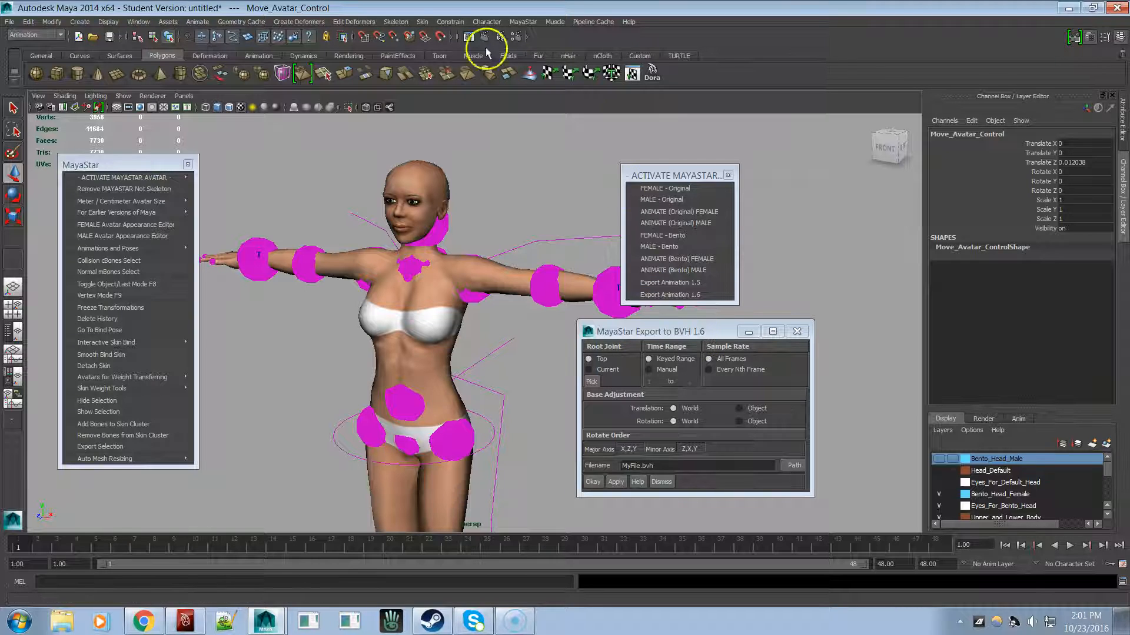
mouse_move(22, 33)
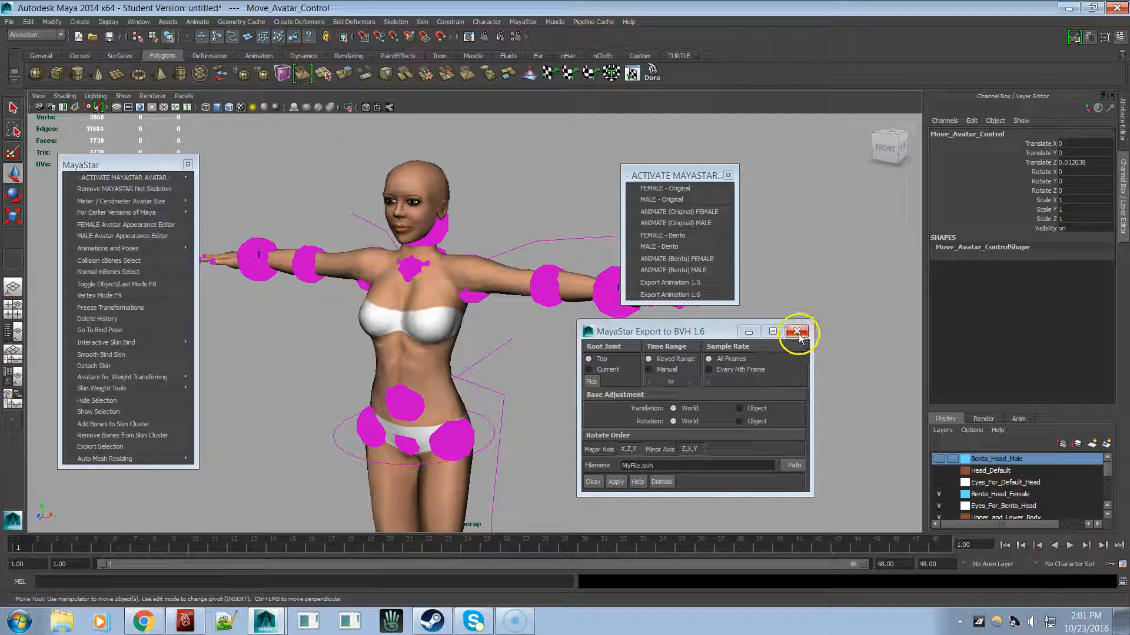
Close the MayaStar Export to BVH 1.6 window to return to the rigged Bento avatar
click(797, 332)
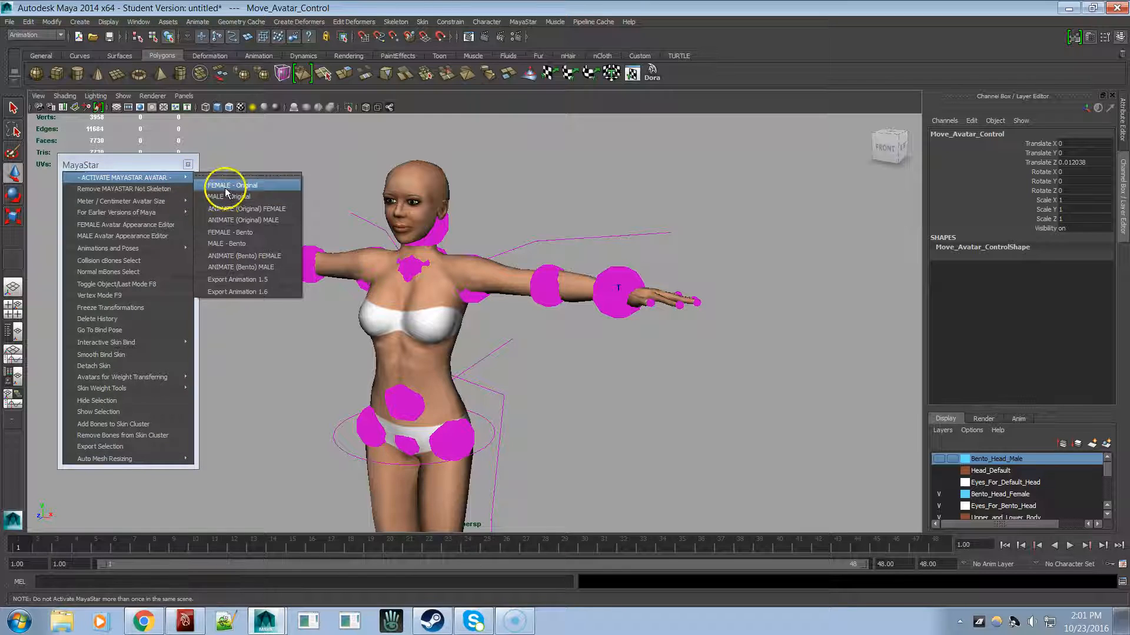
mouse_move(229, 196)
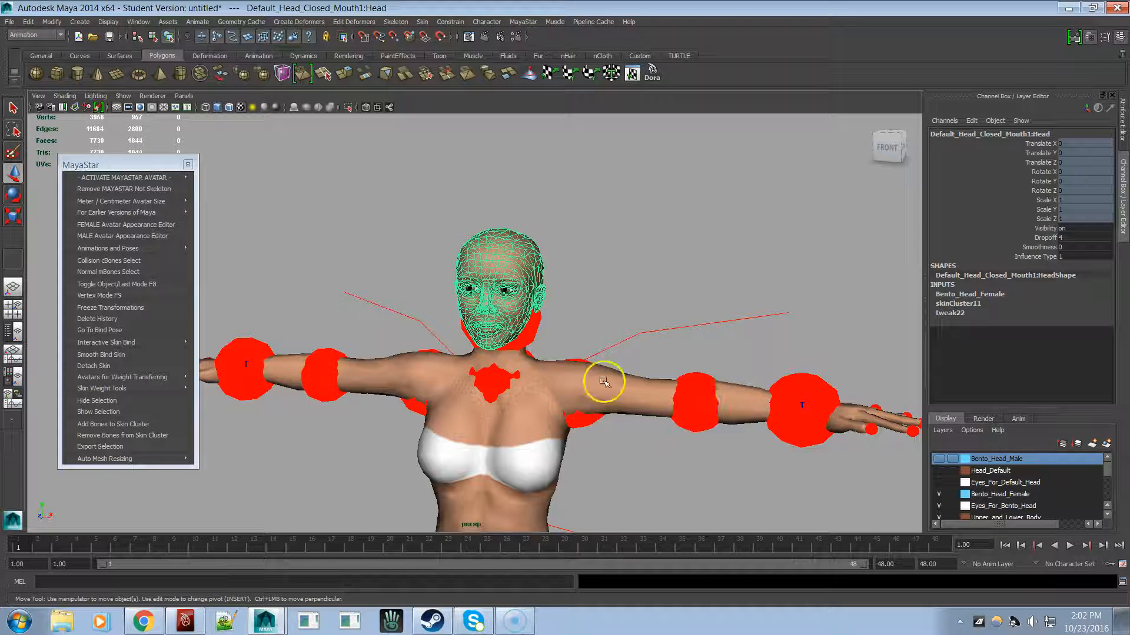
mouse_move(362, 341)
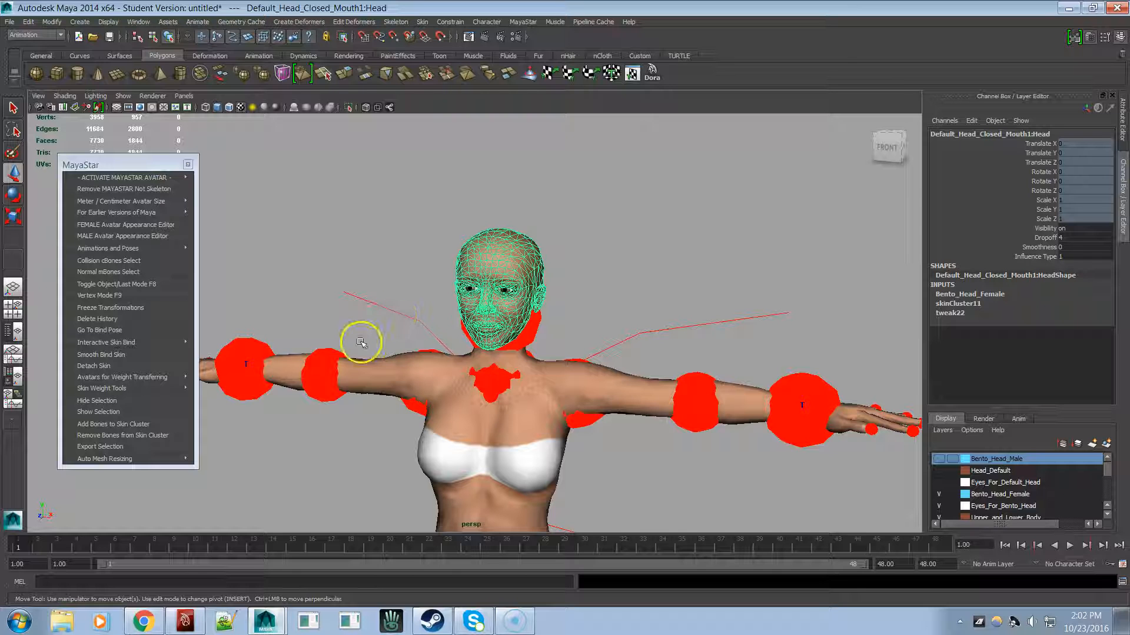
mouse_move(97, 318)
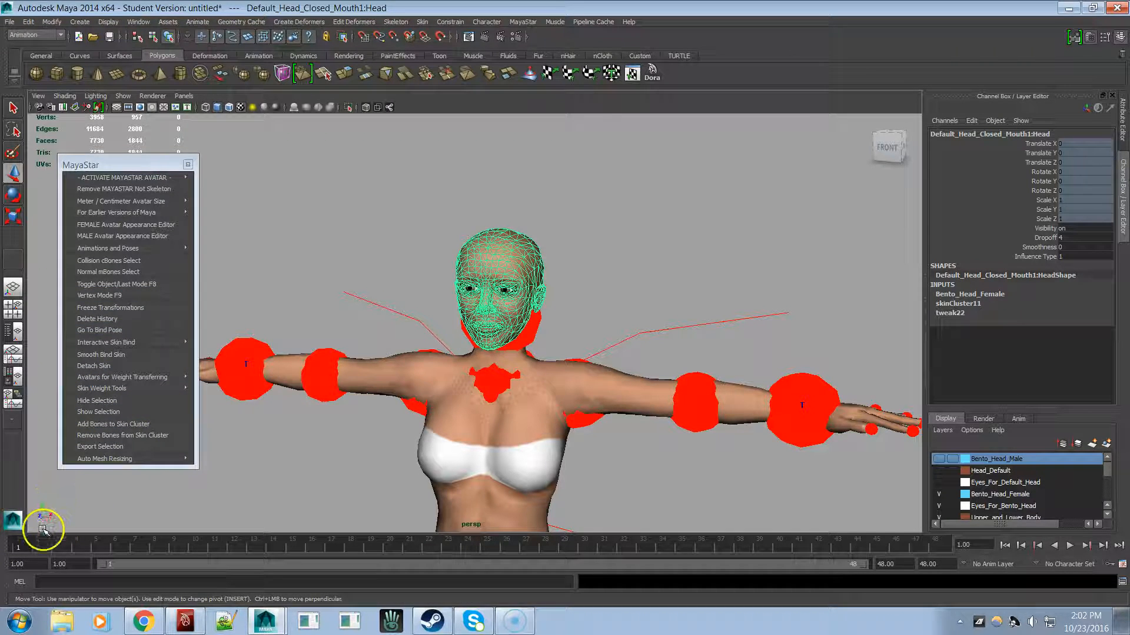
mouse_move(335, 499)
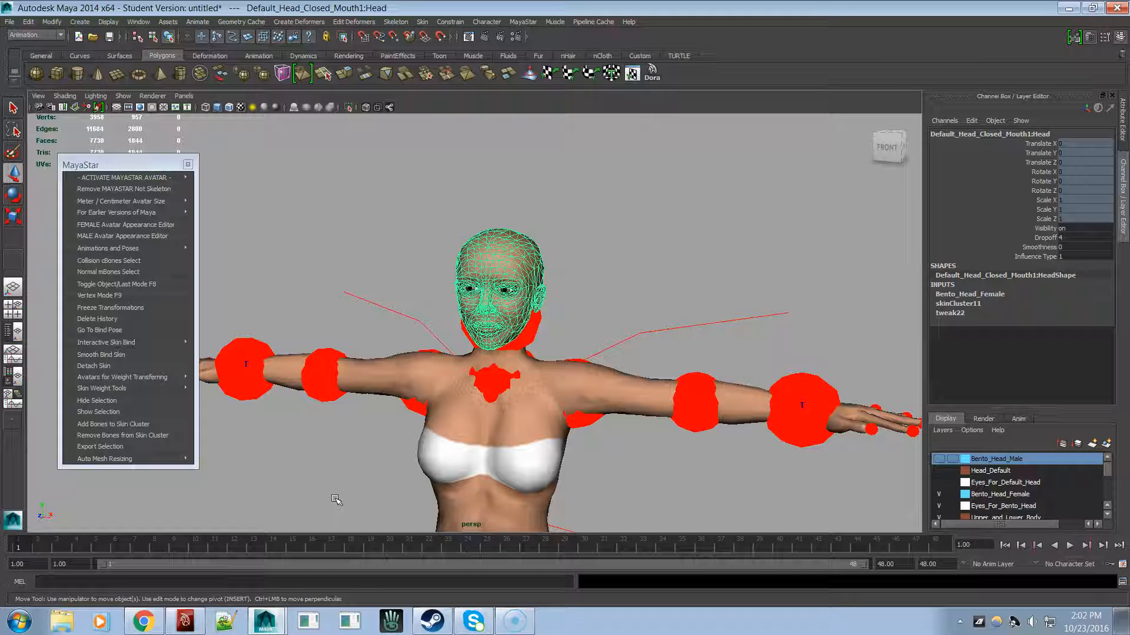
mouse_move(115, 284)
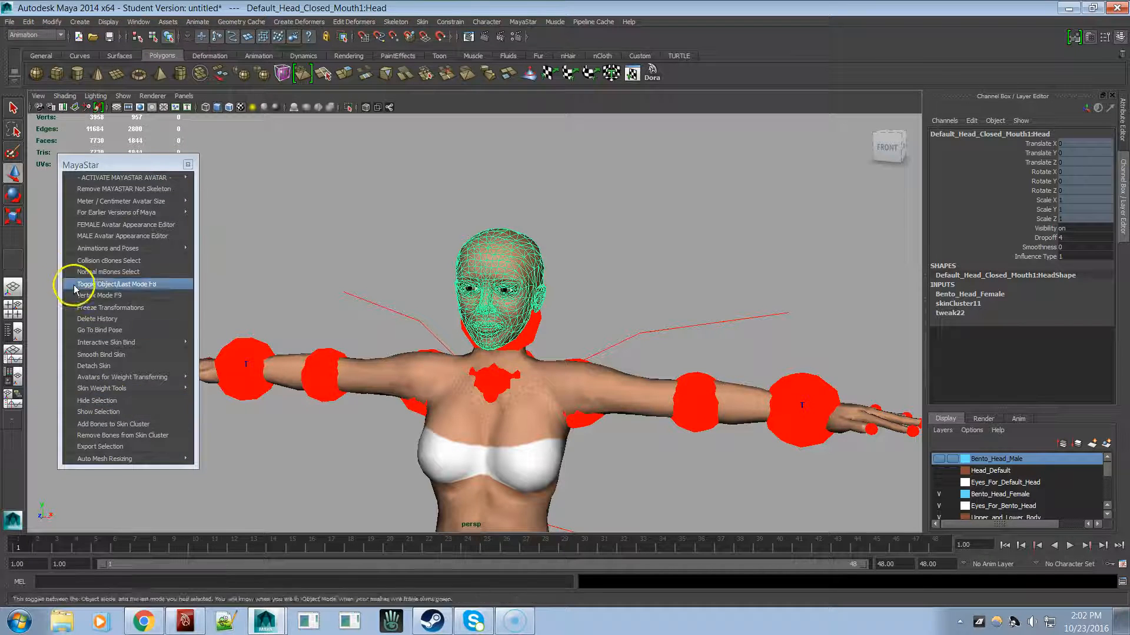